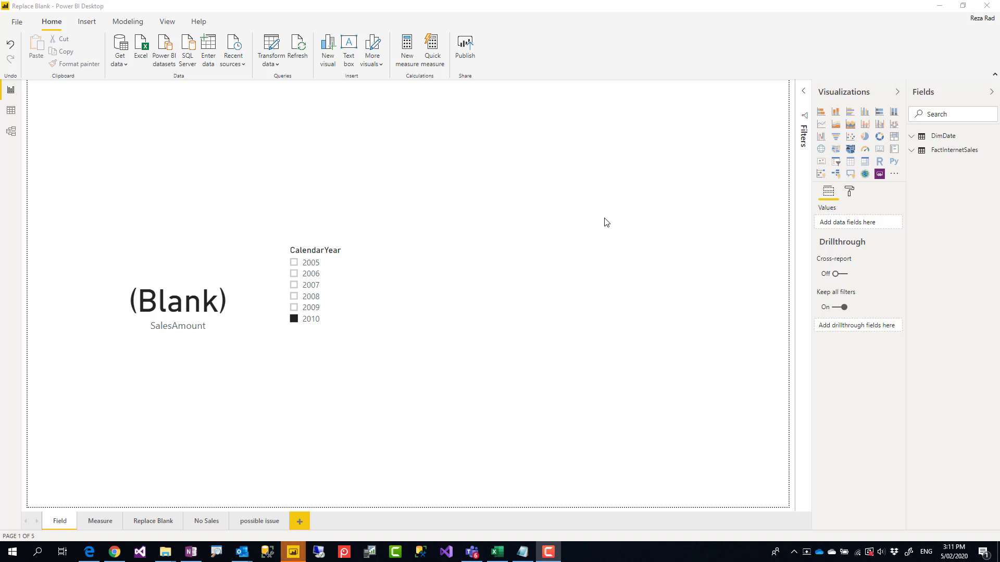
mouse_move(363, 253)
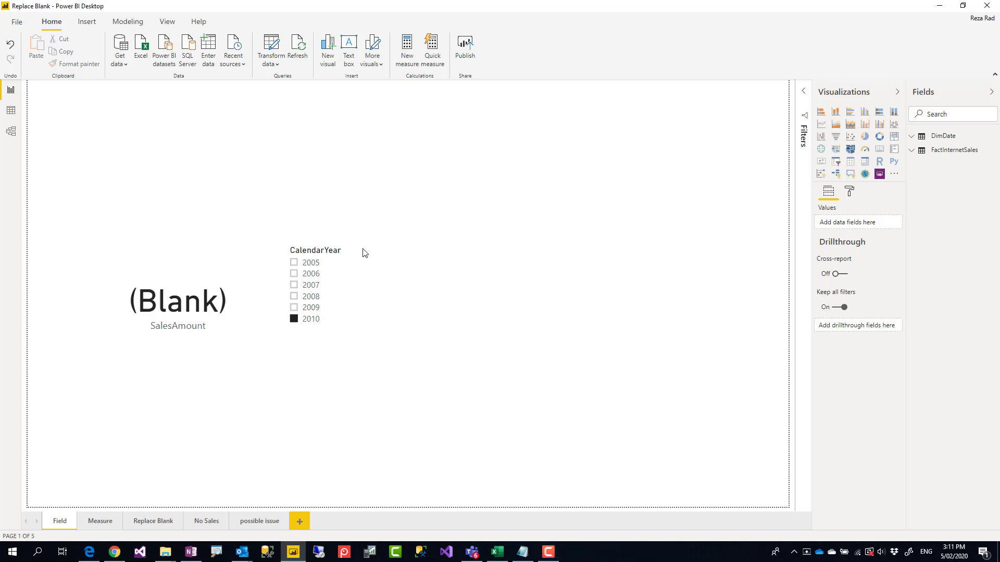
Cycle the CalendarYear slicer through 2005, 2008 and 2010, then select the SalesAmount card
left_click(294, 262)
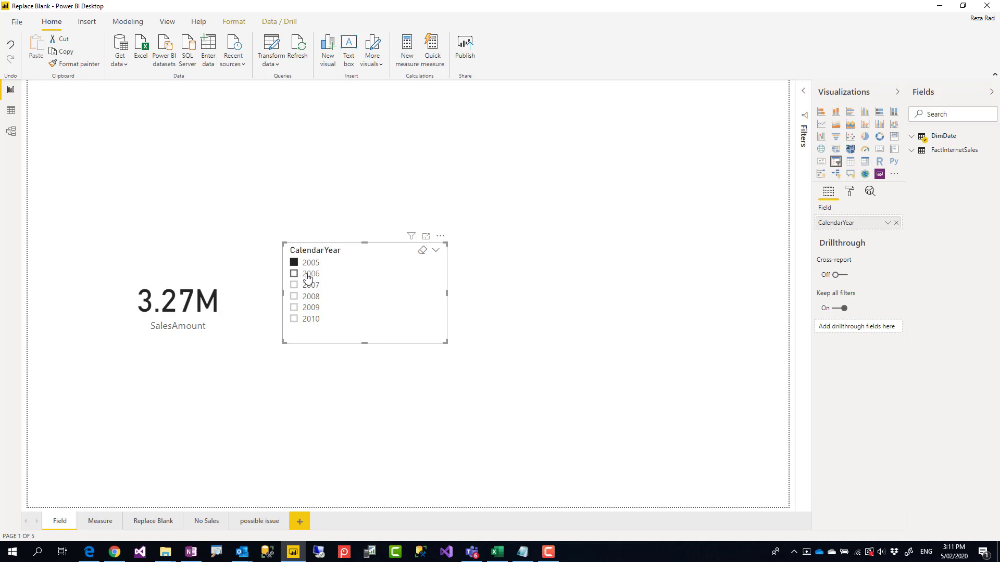
left_click(293, 296)
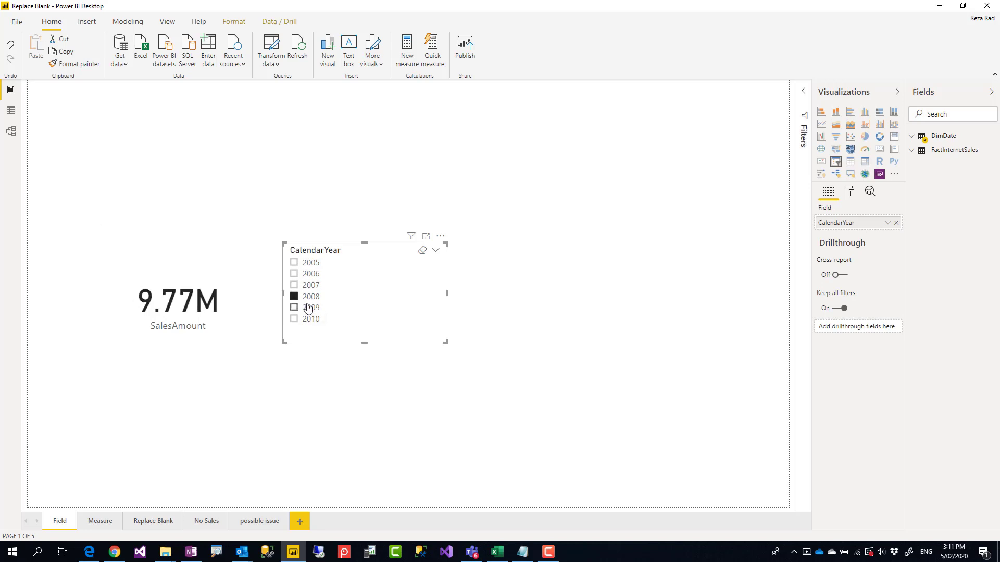
left_click(293, 318)
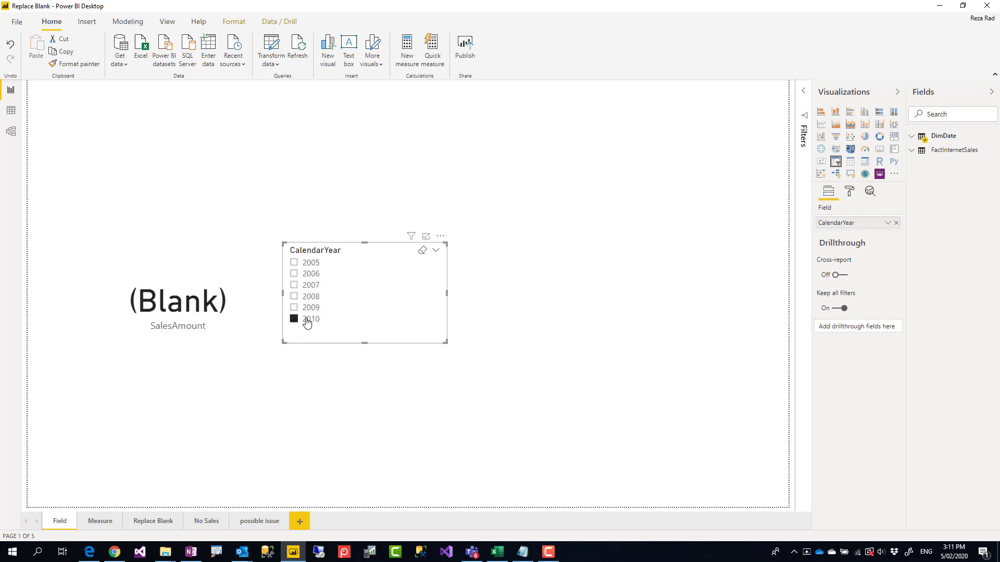
left_click(177, 302)
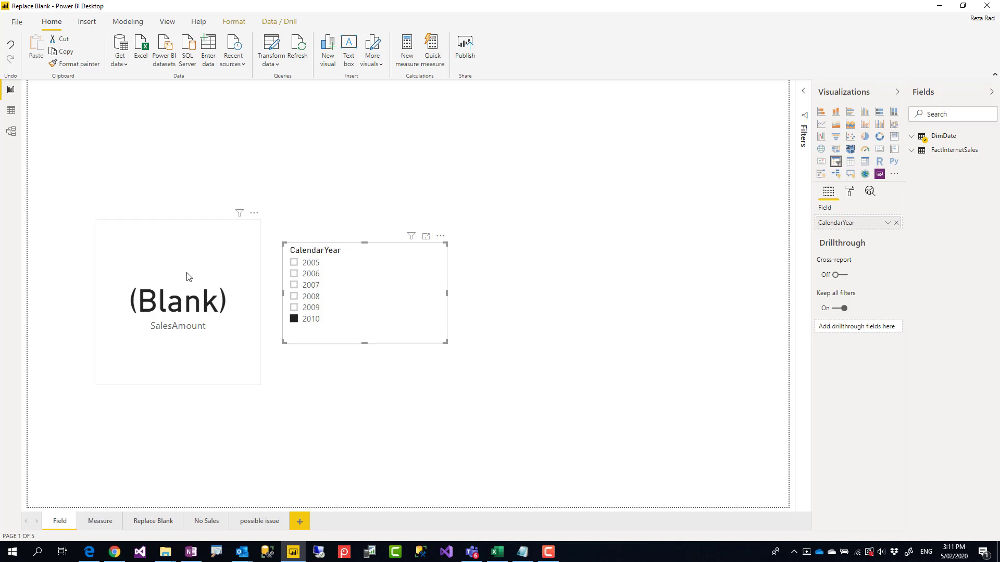
mouse_move(228, 310)
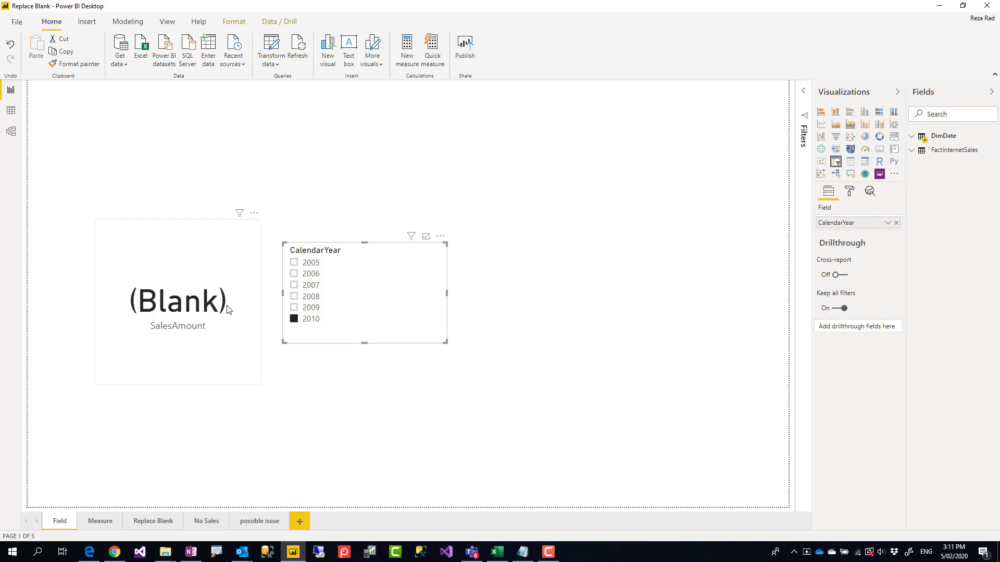
mouse_move(311, 307)
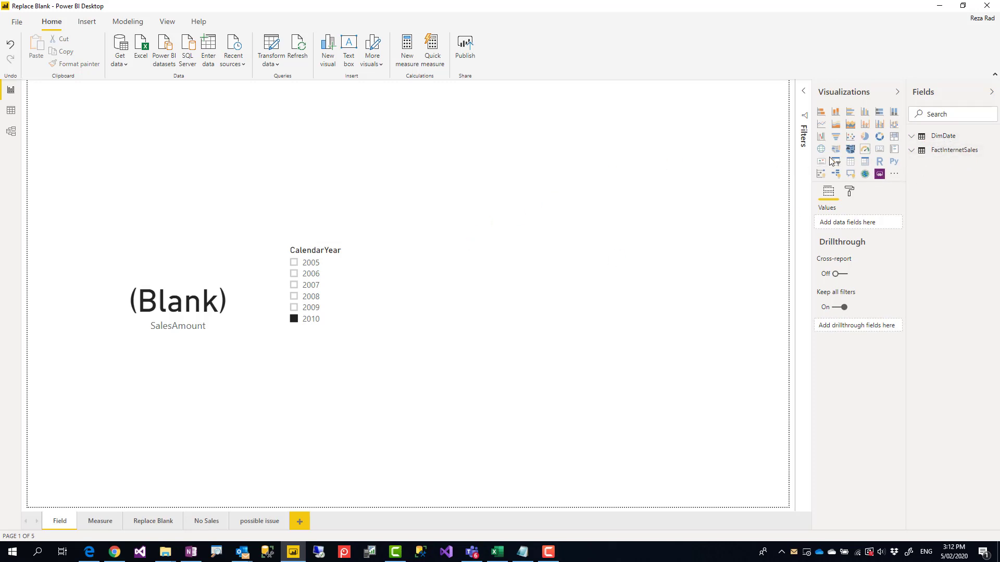
mouse_move(699, 174)
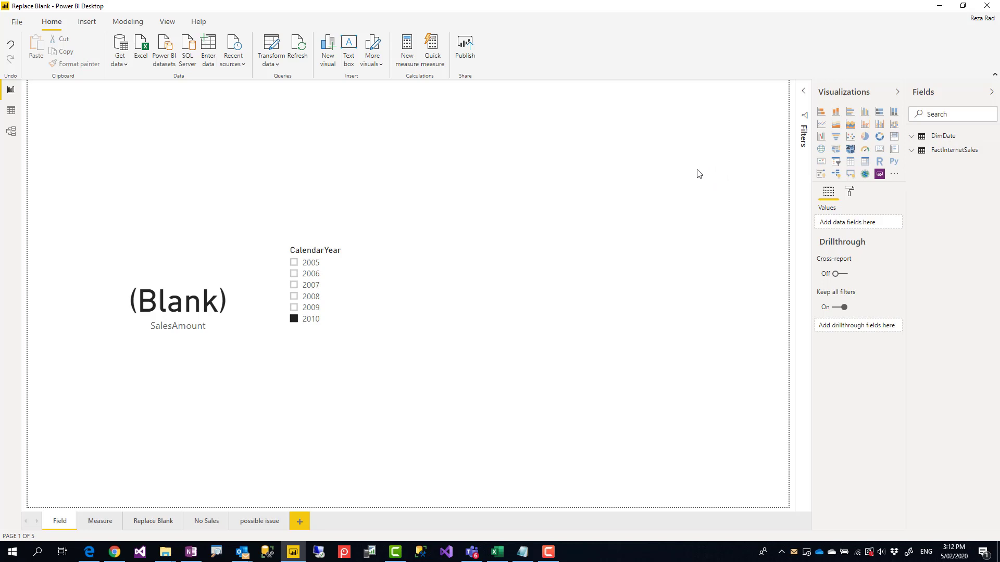
mouse_move(674, 194)
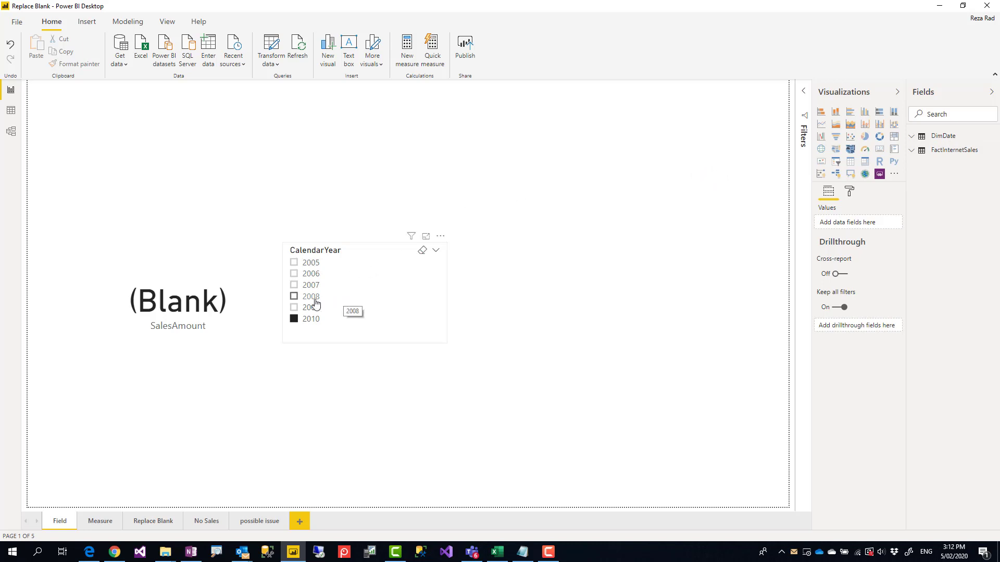
Filter the slicer to 2007, 2006, 2007 again, then 2009, where SalesAmount shows (Blank)
left_click(294, 285)
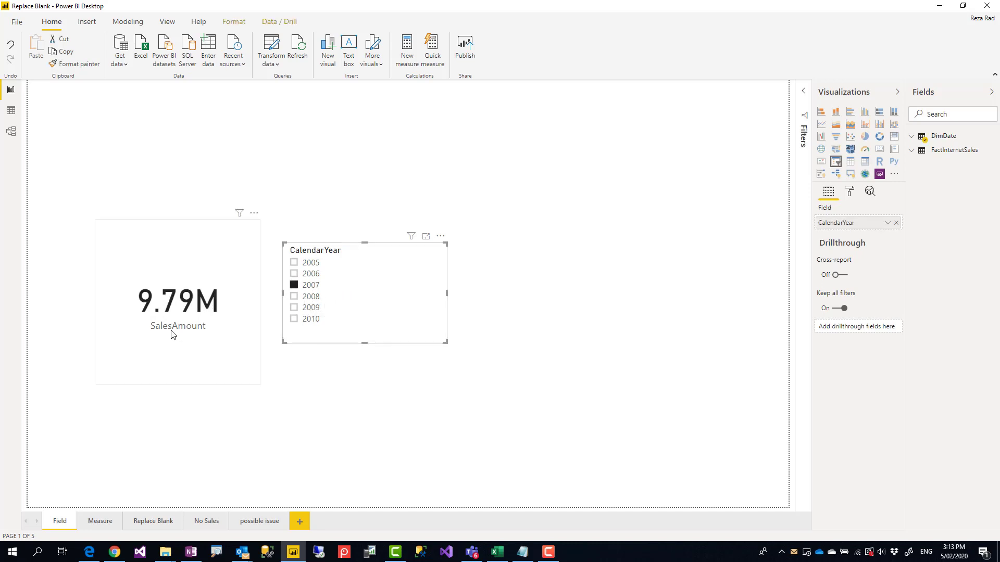
left_click(310, 274)
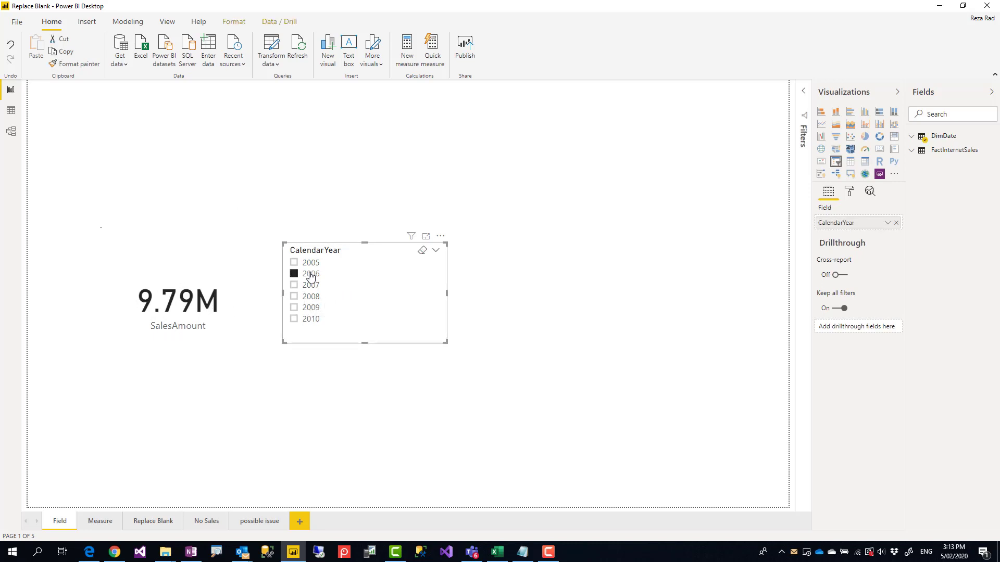
left_click(294, 284)
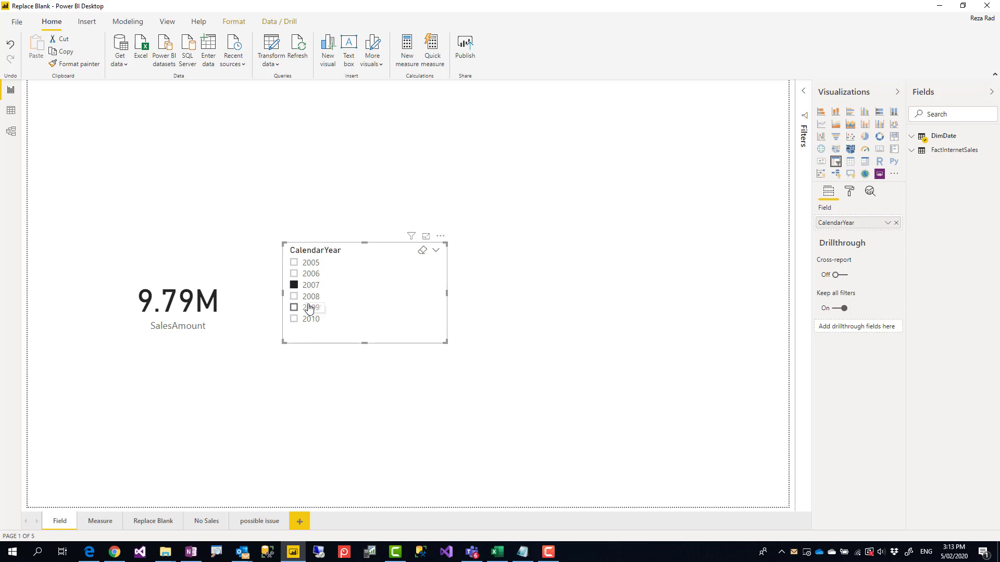
left_click(294, 307)
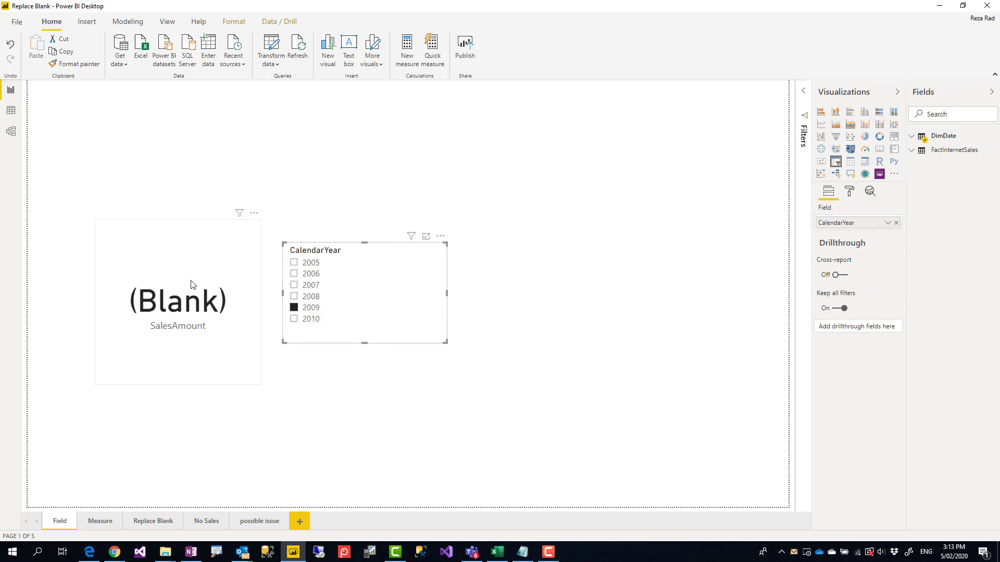
mouse_move(151, 294)
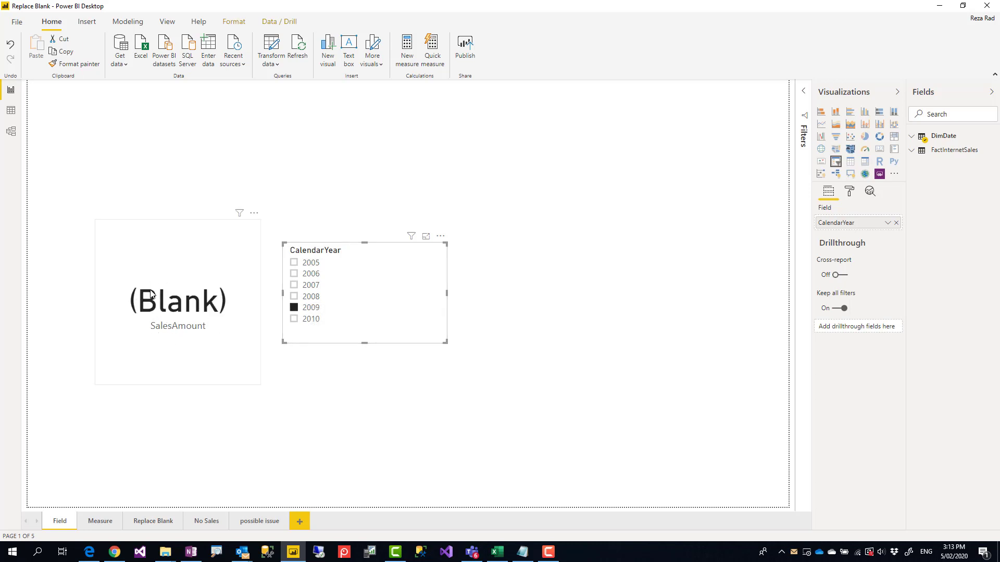
mouse_move(198, 283)
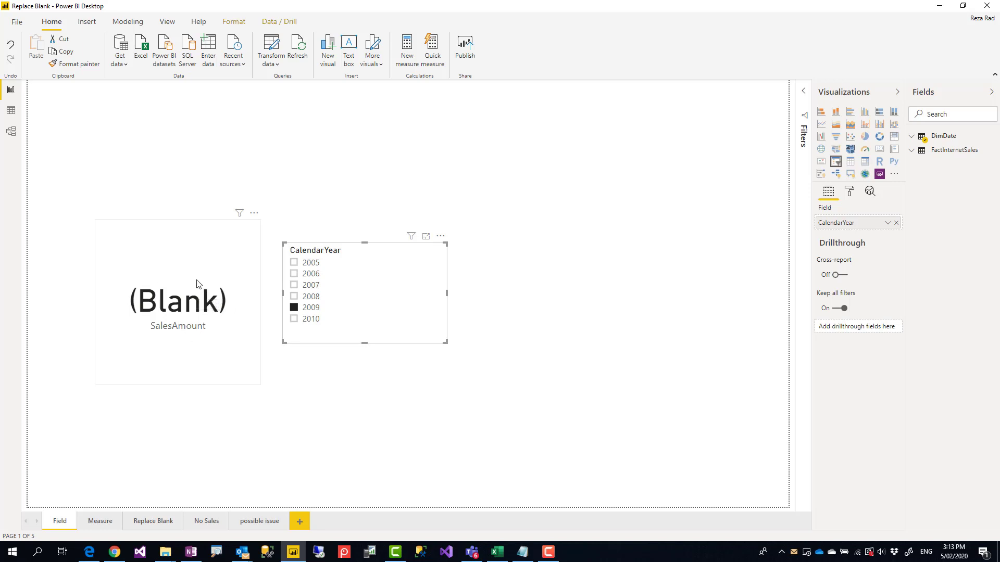
mouse_move(177, 329)
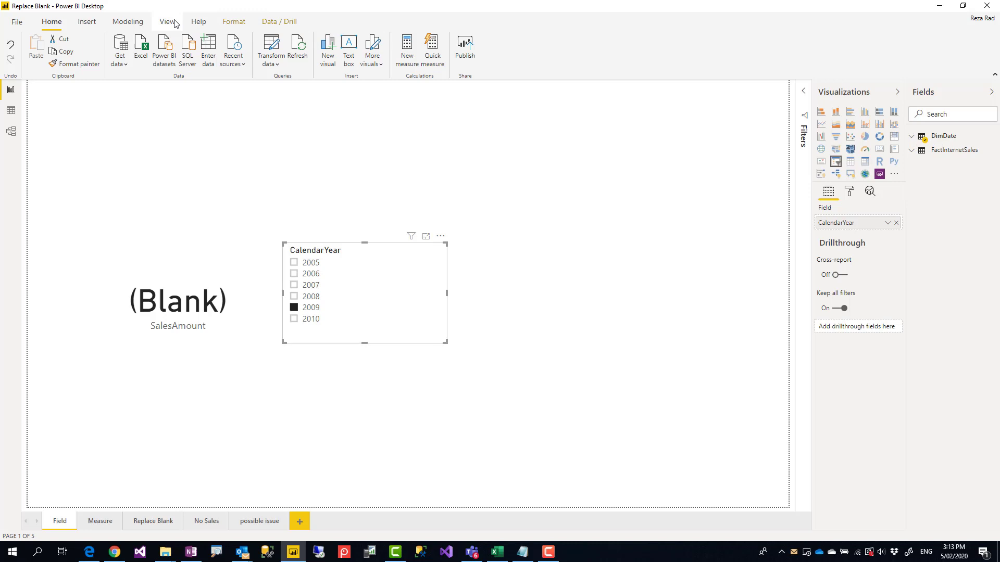
Expand DimDate under Modeling and select Sum of SalesAmount to show SUM(FactInternetSales[SalesAmount])
left_click(127, 21)
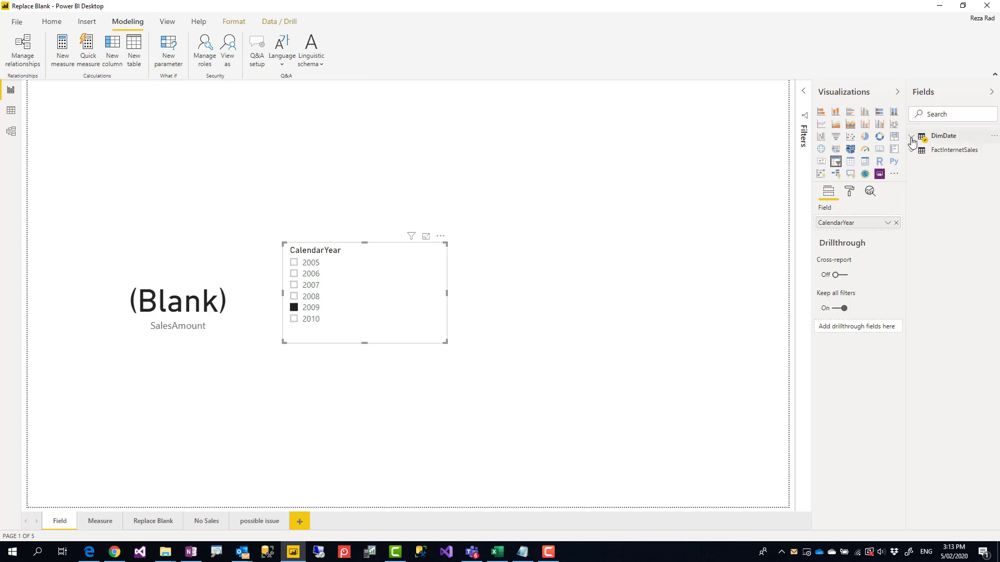
left_click(912, 135)
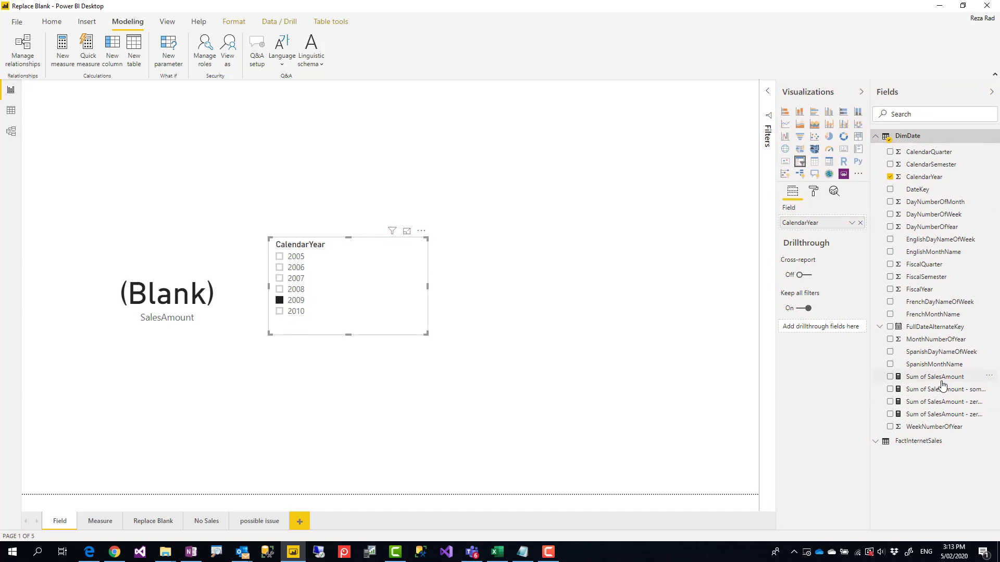
left_click(935, 376)
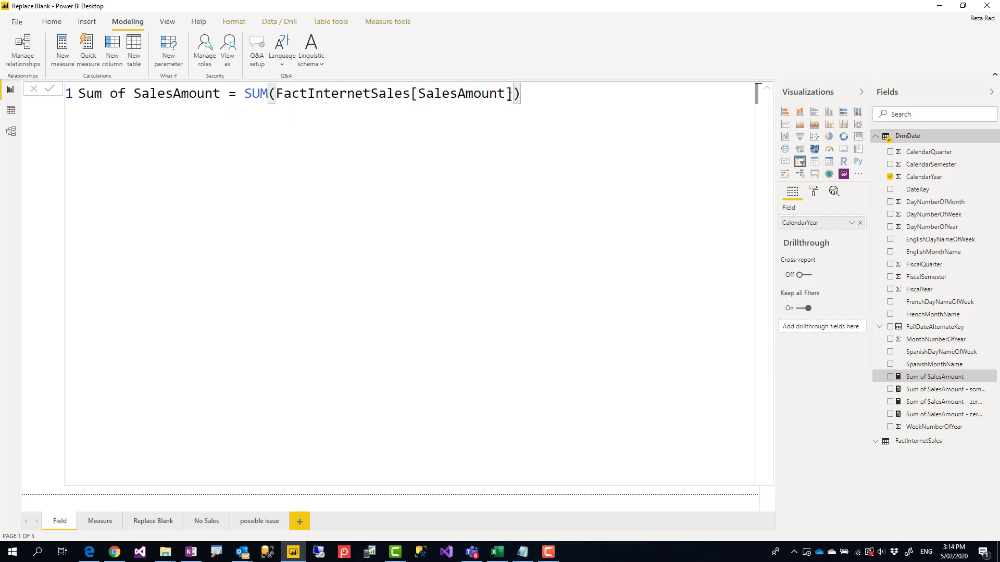
Collapse the Sum of SalesAmount formula editor back to a single line
double_click(462, 94)
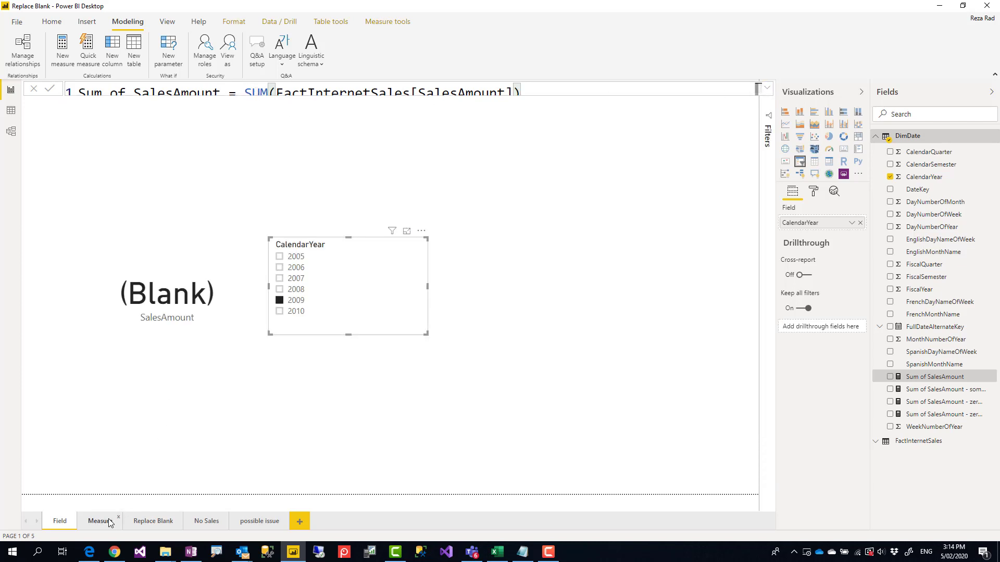
On the Measure page, filter the slicer to 2008 (9.77M), then 2010 (Blank)
left_click(99, 521)
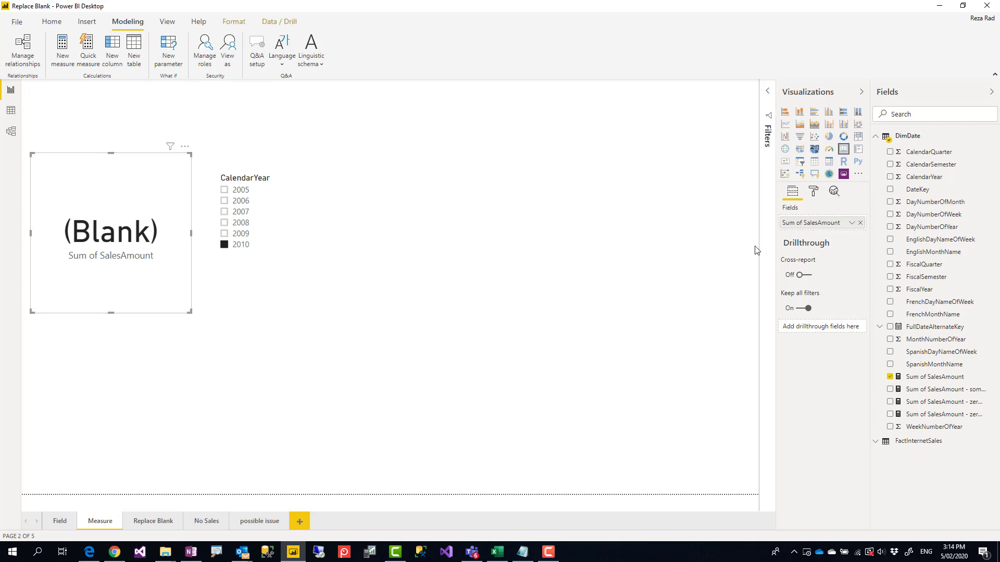
left_click(241, 234)
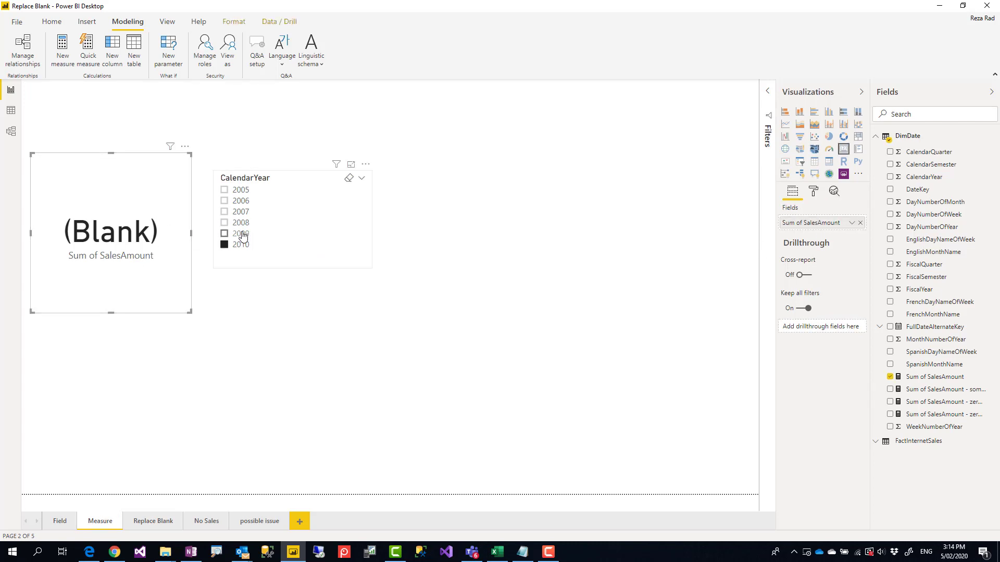
left_click(224, 222)
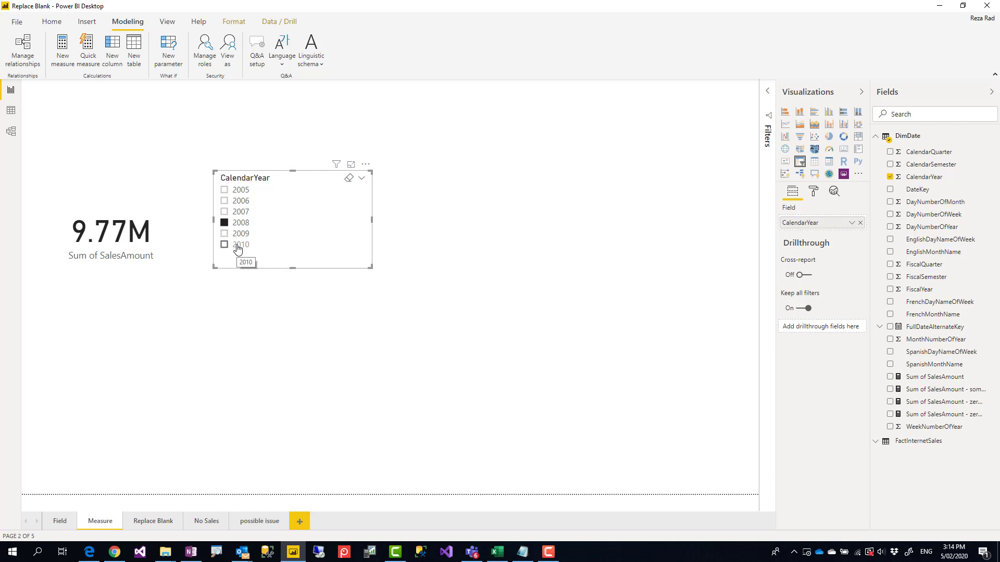
left_click(224, 244)
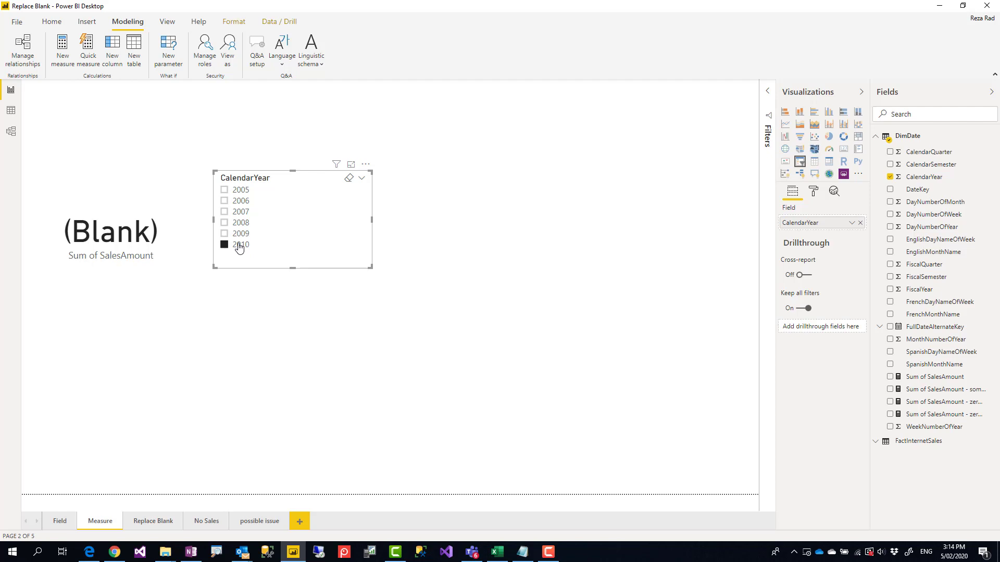
mouse_move(243, 249)
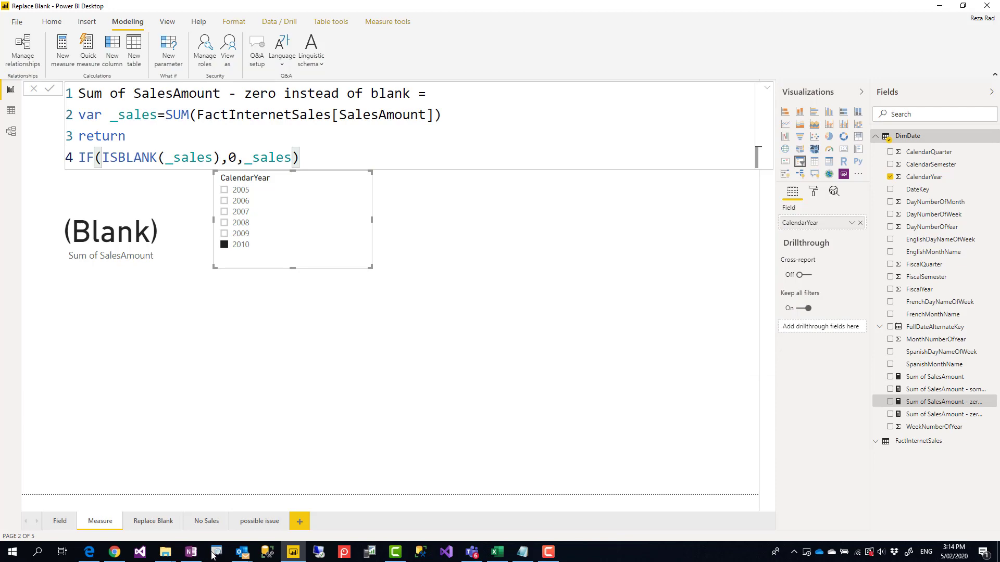
mouse_move(371, 310)
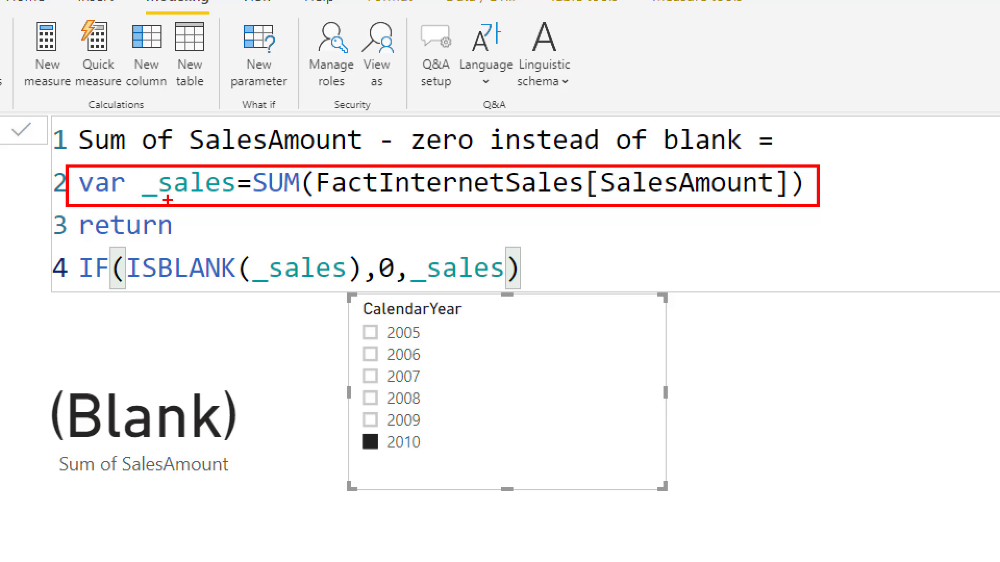
Enter the IF(ISBLANK(_sales),0,_sales) measure formula and go to the Replace Blank page
left_click_drag(131, 293, 312, 303)
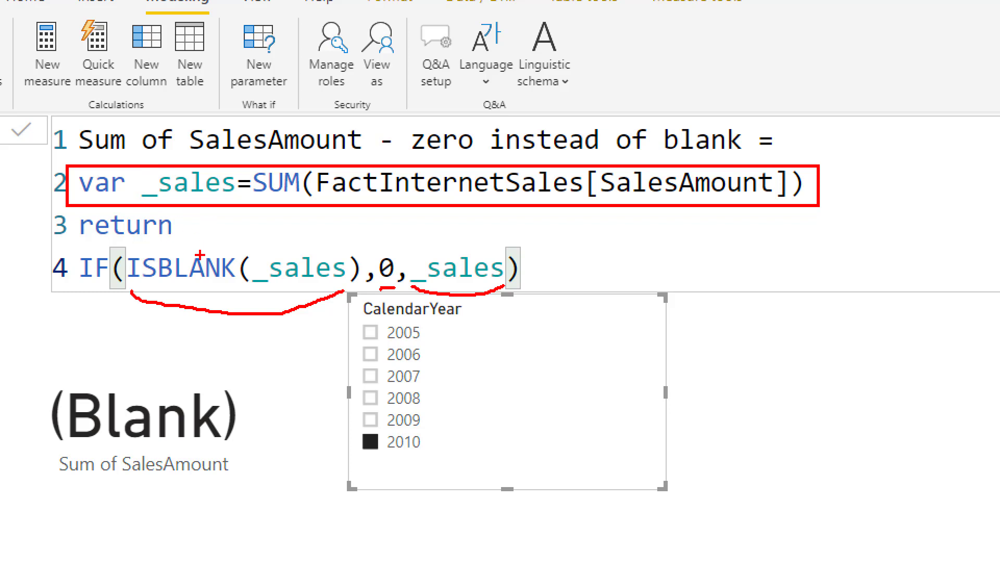
mouse_move(213, 282)
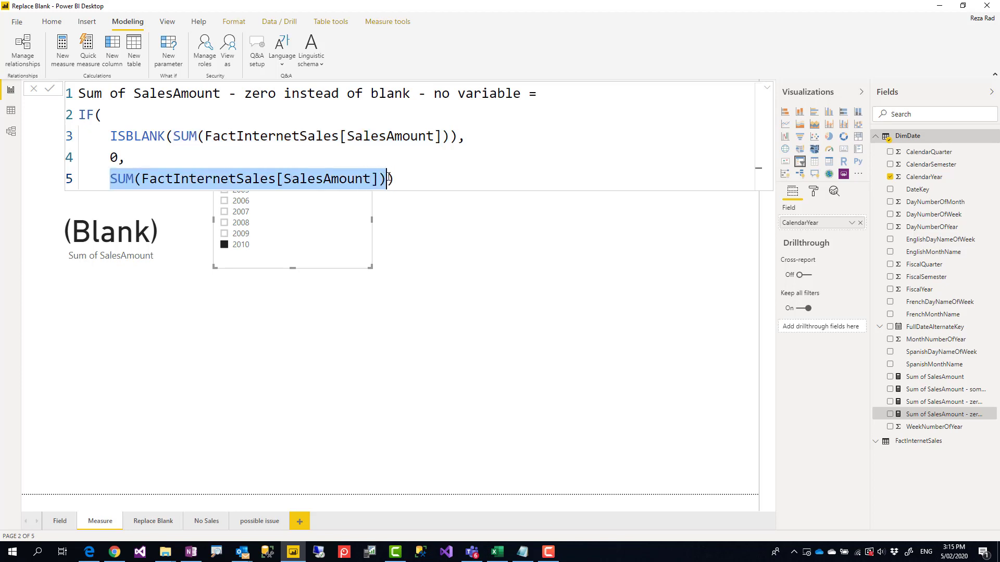
mouse_move(631, 291)
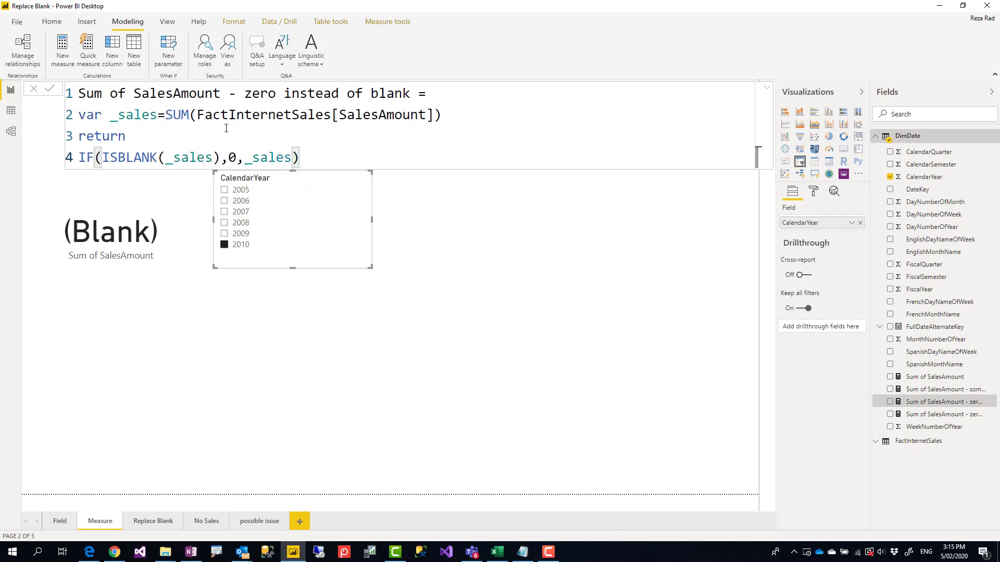
mouse_move(334, 156)
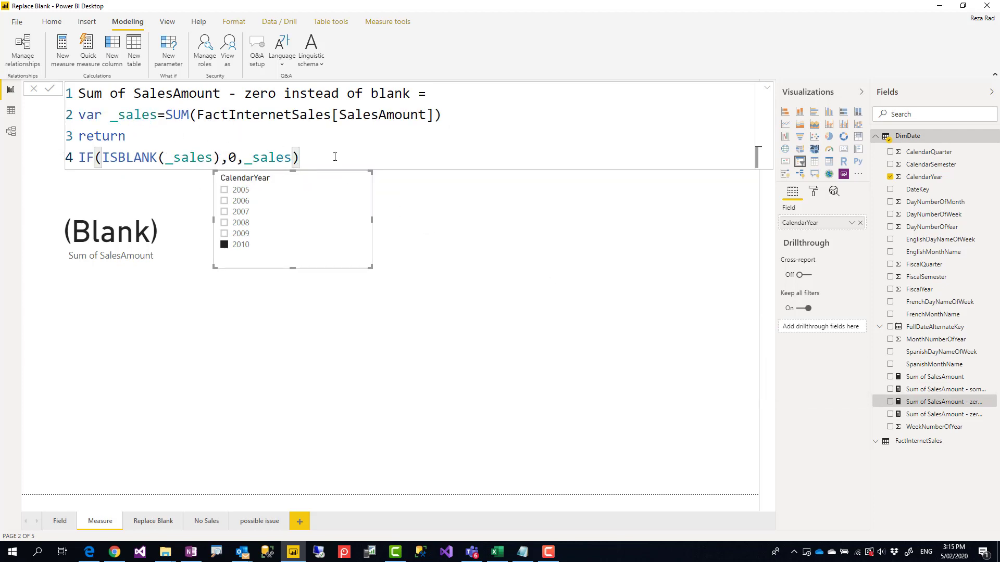
left_click(153, 521)
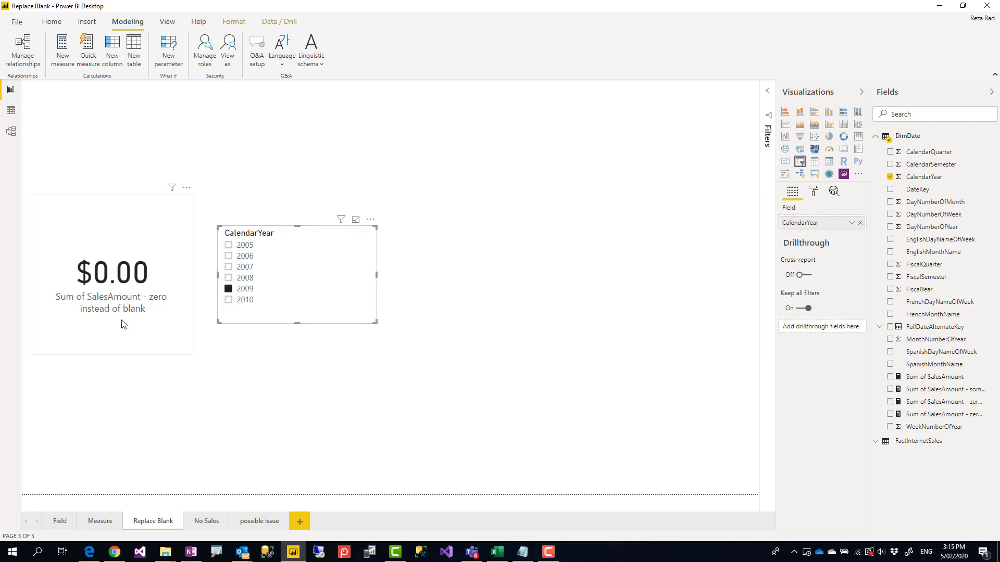
mouse_move(243, 301)
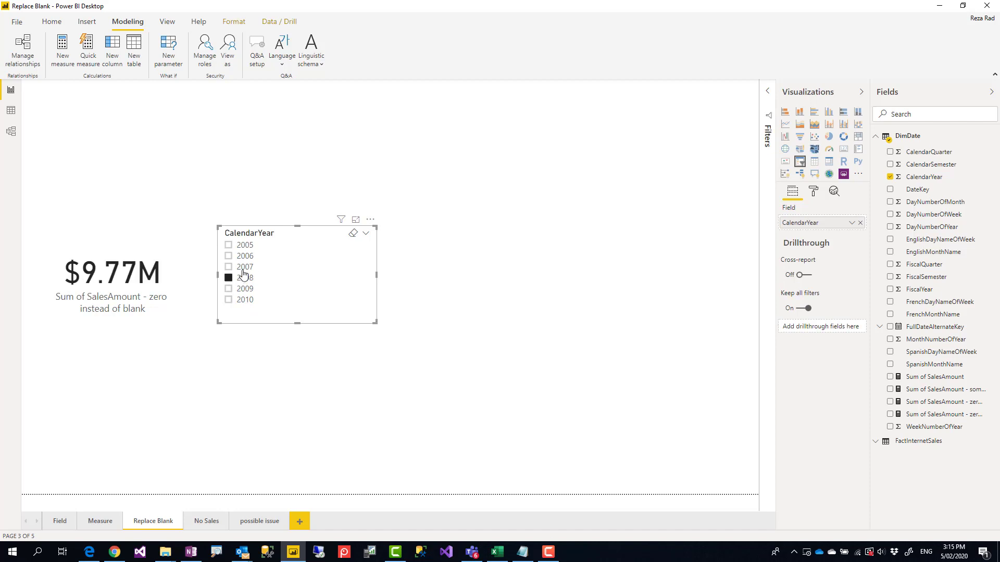
Filter the zero-instead-of-blank card to 2006, then 2010 ($0.00), and select it to view its DAX
left_click(229, 256)
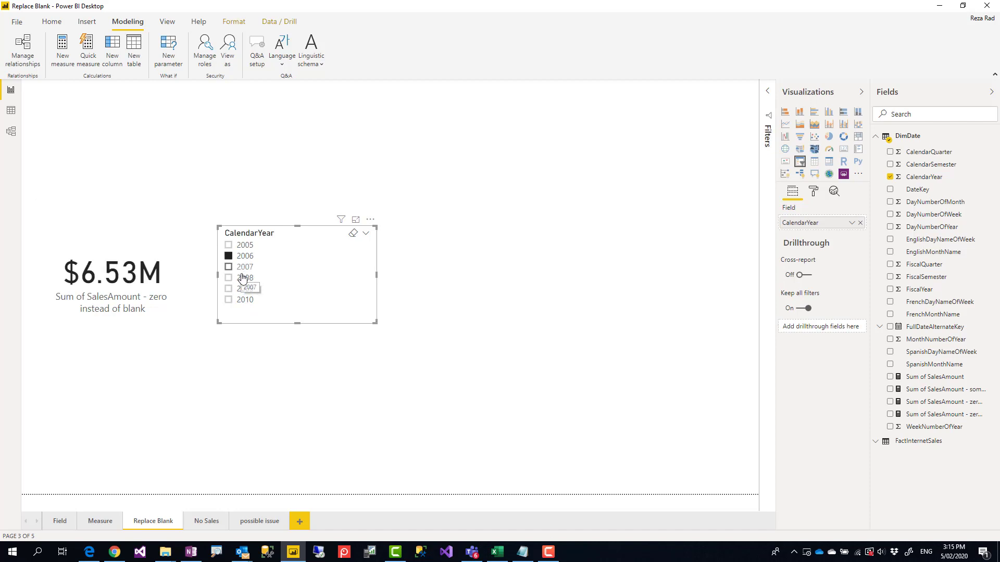
left_click(228, 300)
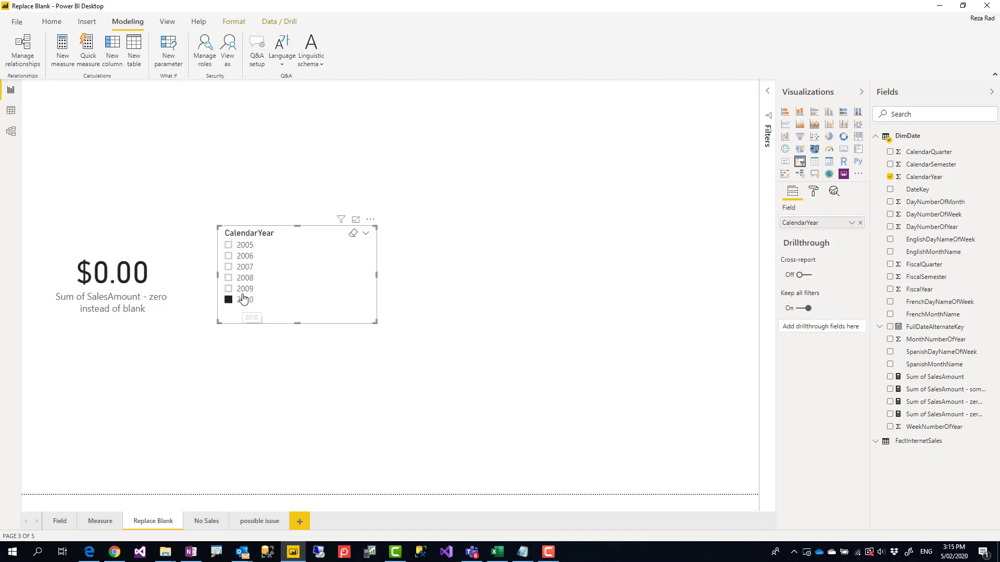
left_click(228, 289)
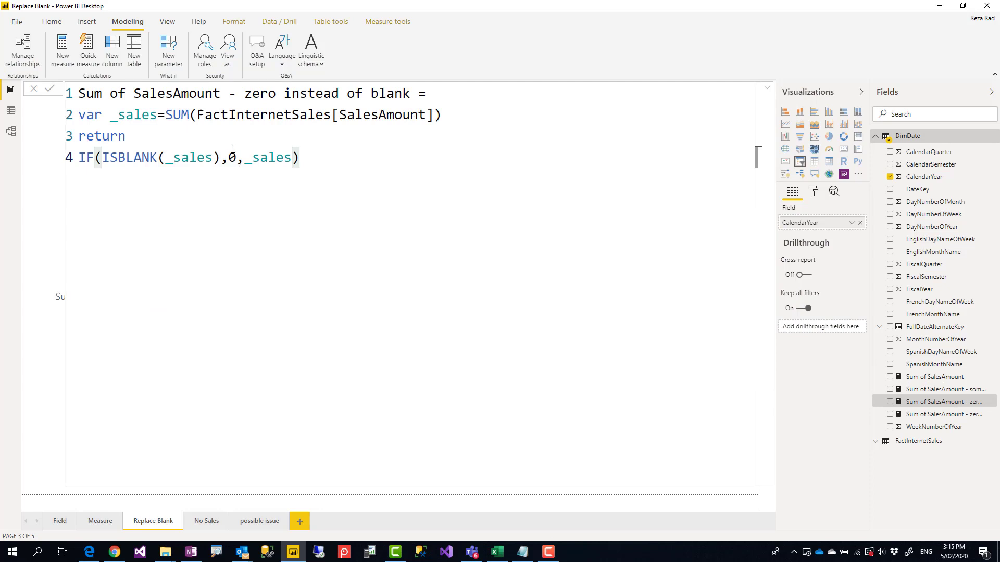
mouse_move(762, 125)
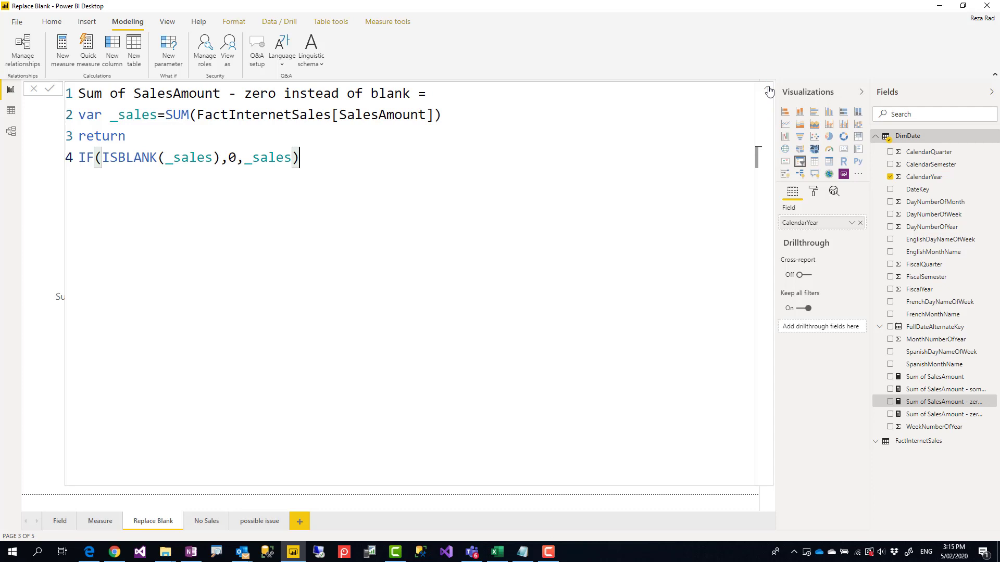
left_click(49, 89)
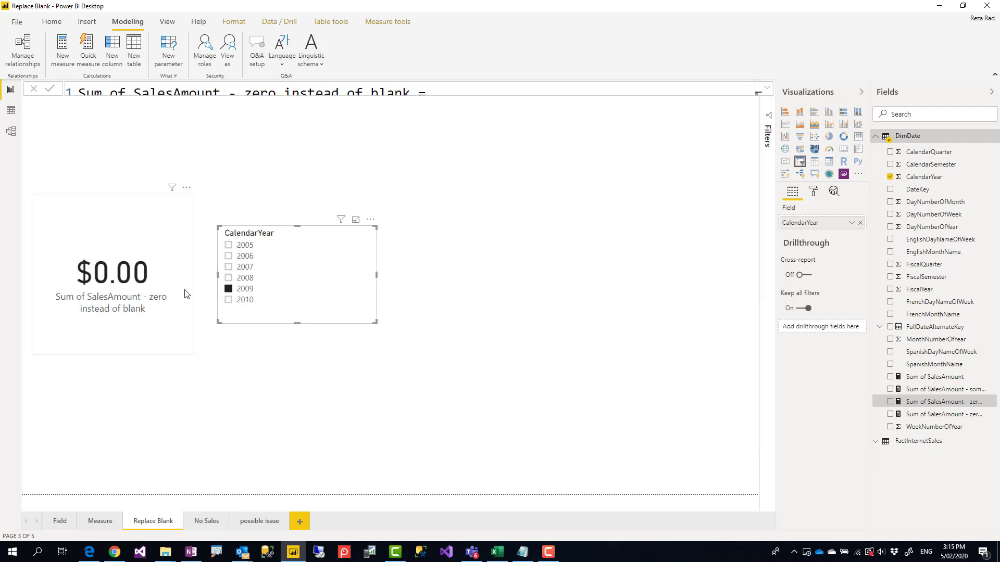
mouse_move(187, 309)
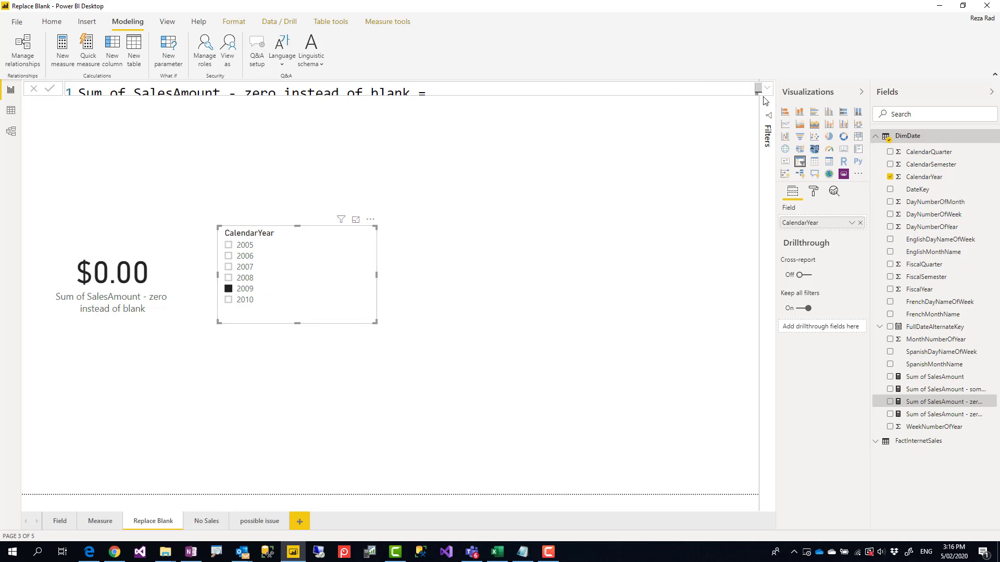
left_click(765, 93)
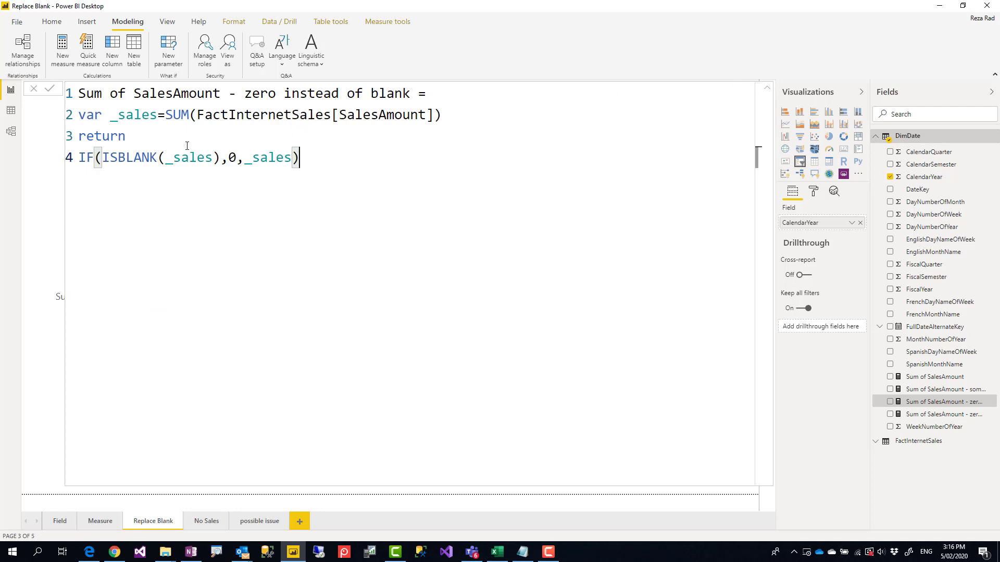
double_click(177, 114)
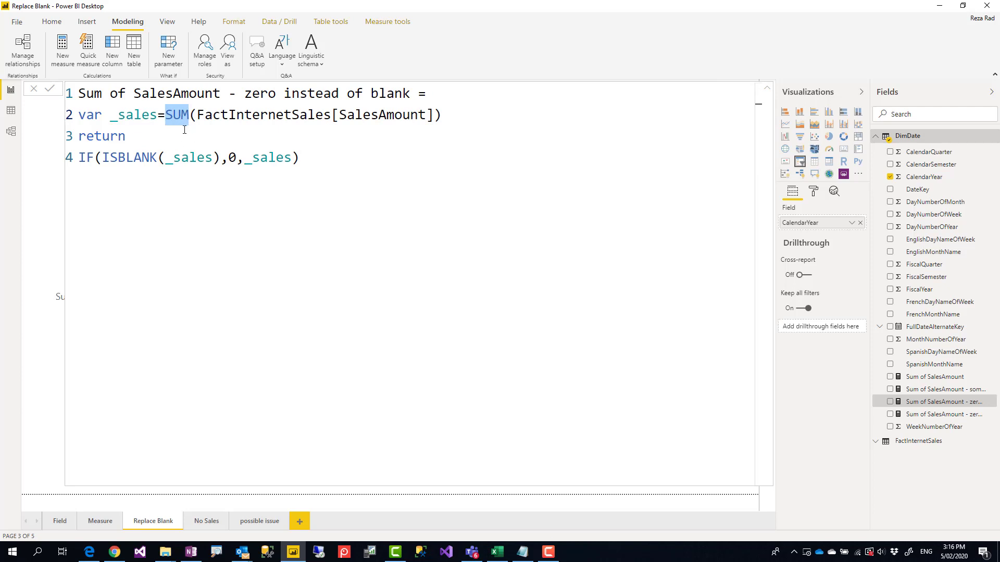
mouse_move(63, 525)
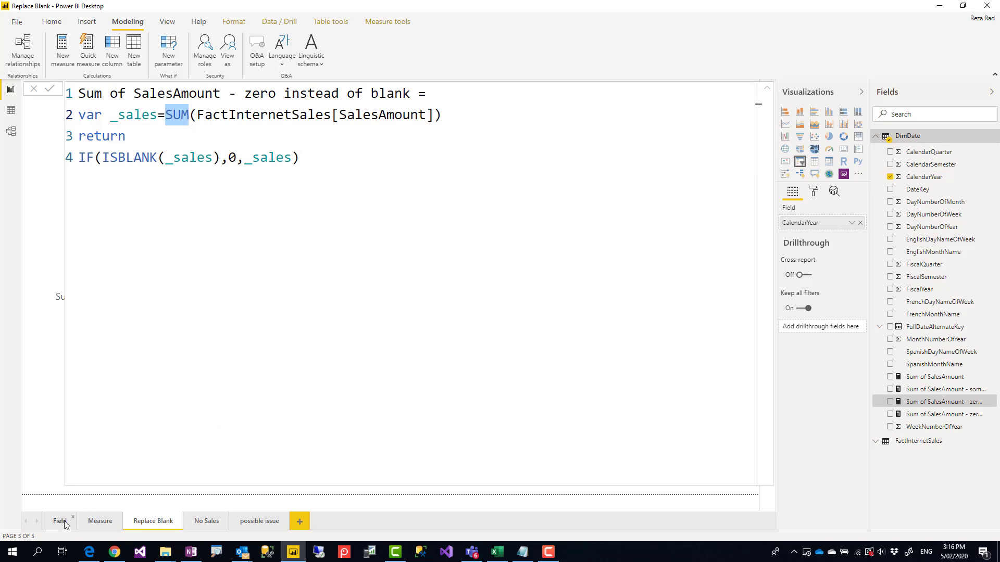
On the Field page, select the SalesAmount card and open its field dropdown showing Sum checked
left_click(59, 521)
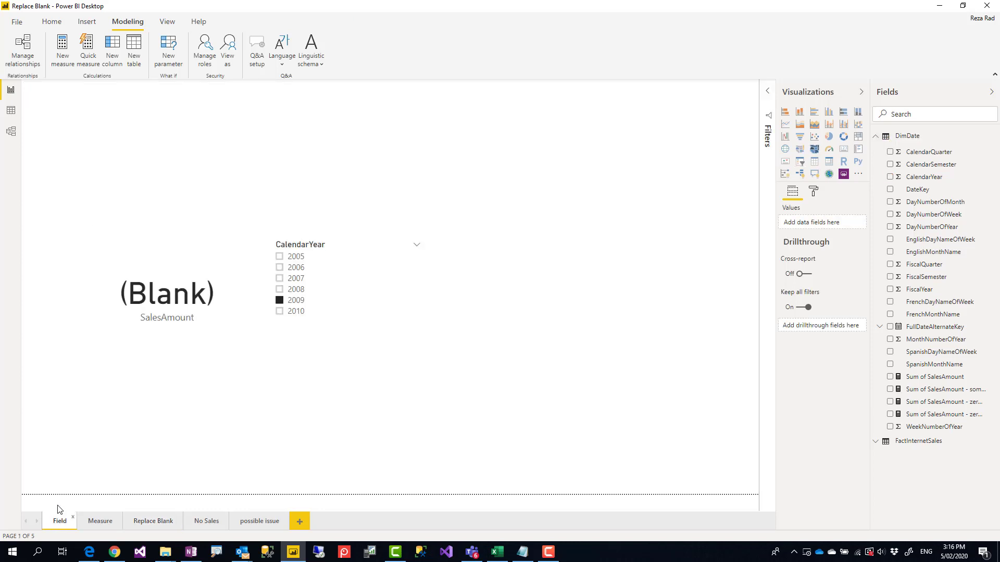
left_click(166, 293)
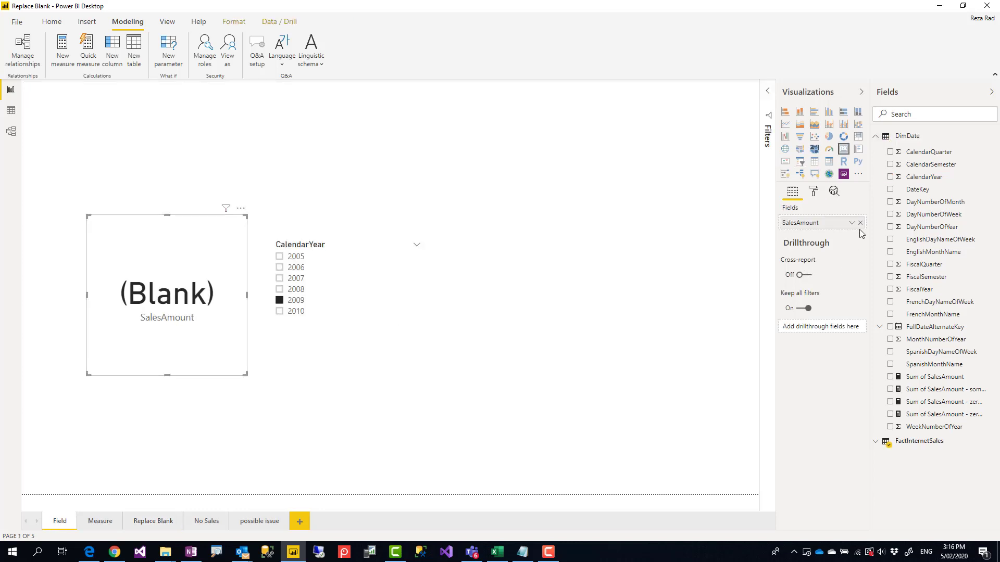
left_click(849, 222)
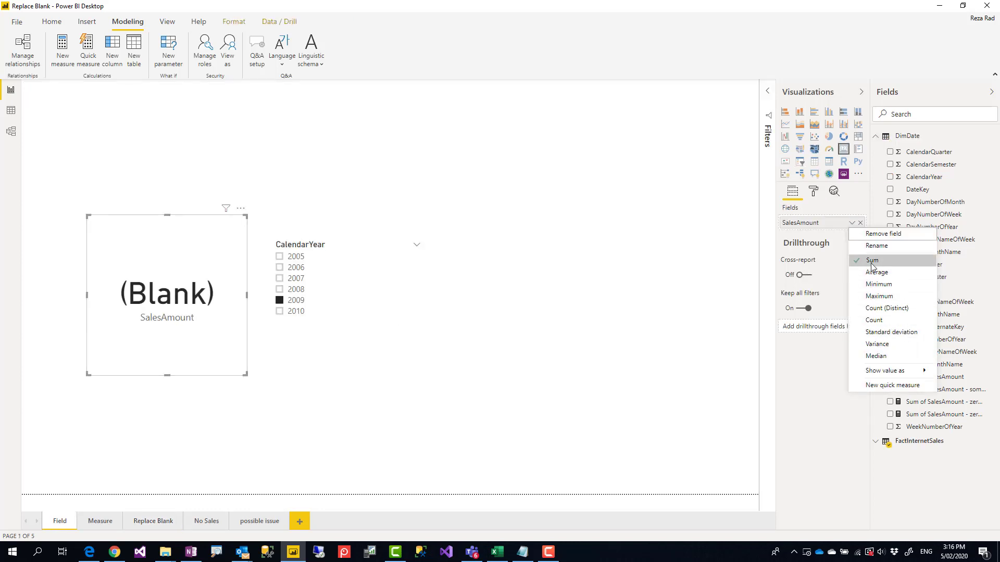
mouse_move(842, 239)
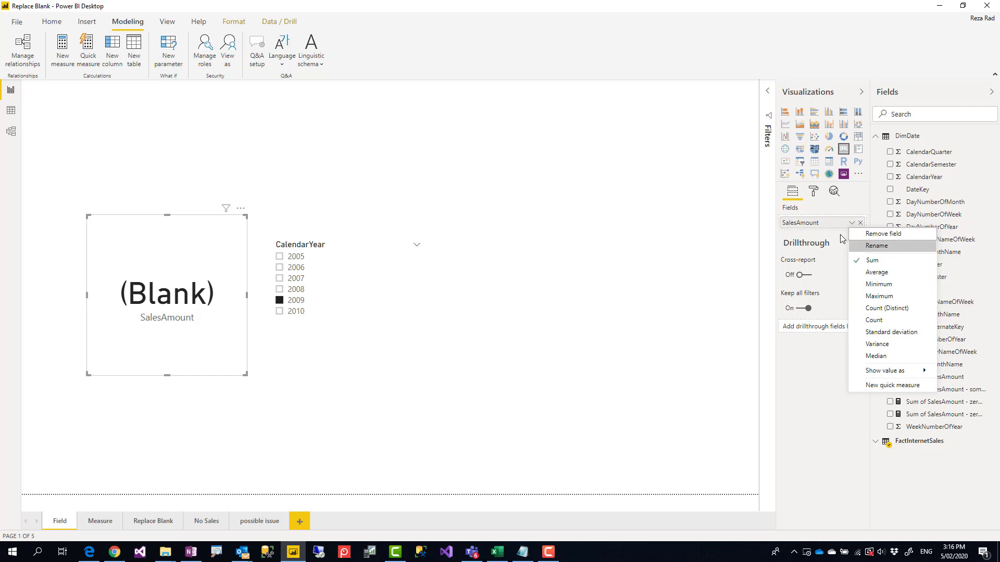
mouse_move(188, 480)
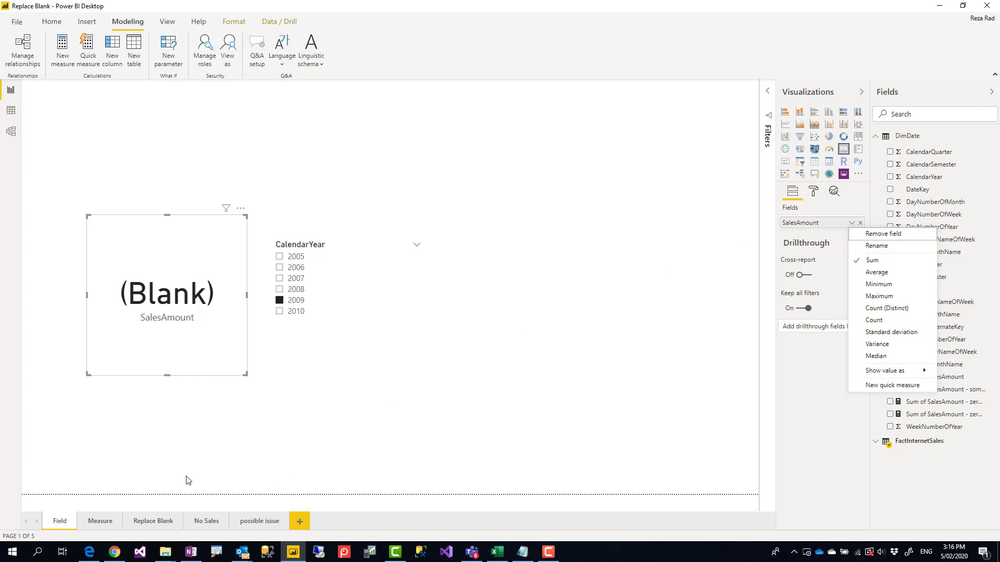
mouse_move(968, 404)
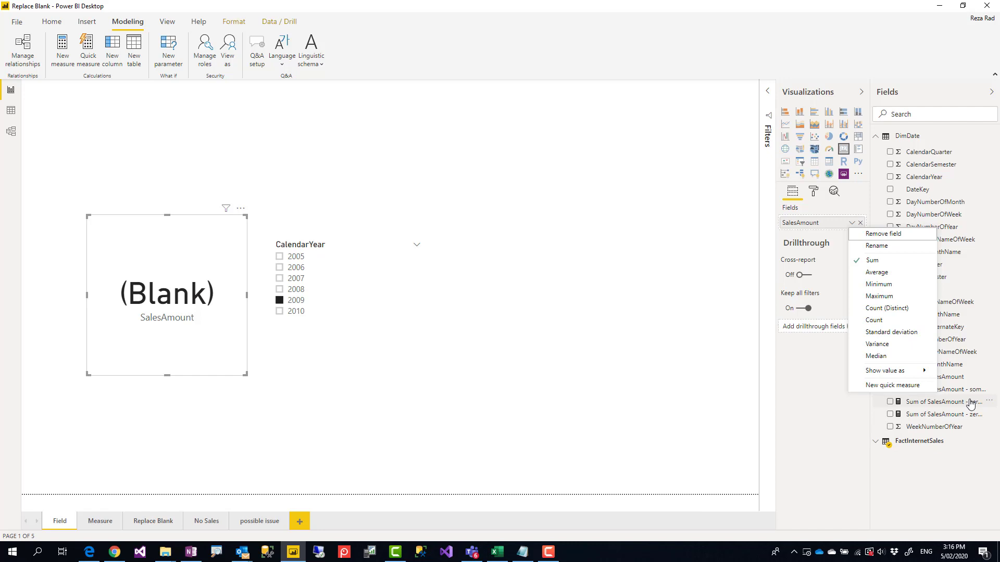
Select the zero-instead-of-blank measure, review its formula, and check its currency format in Measure tools
left_click(943, 402)
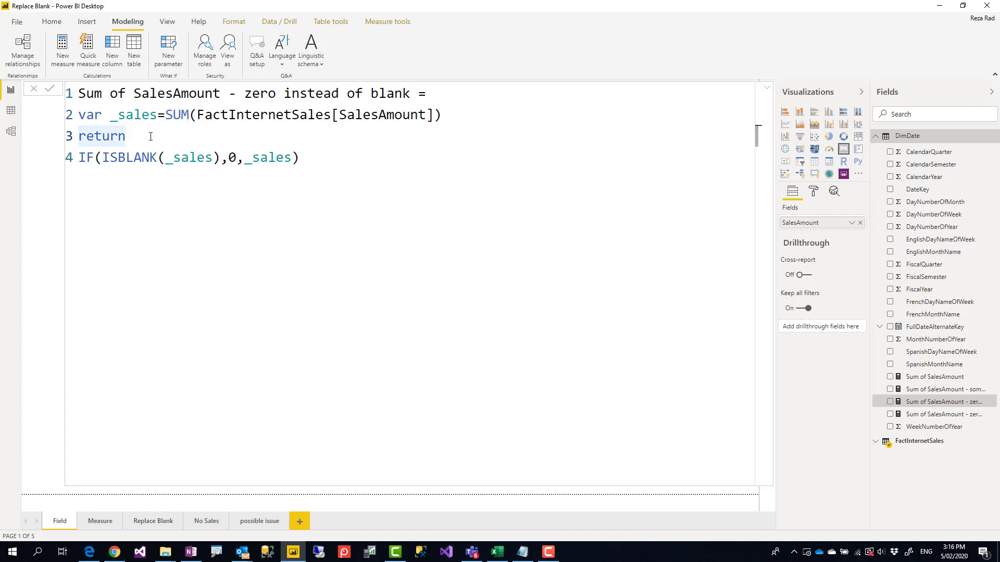
left_click(300, 157)
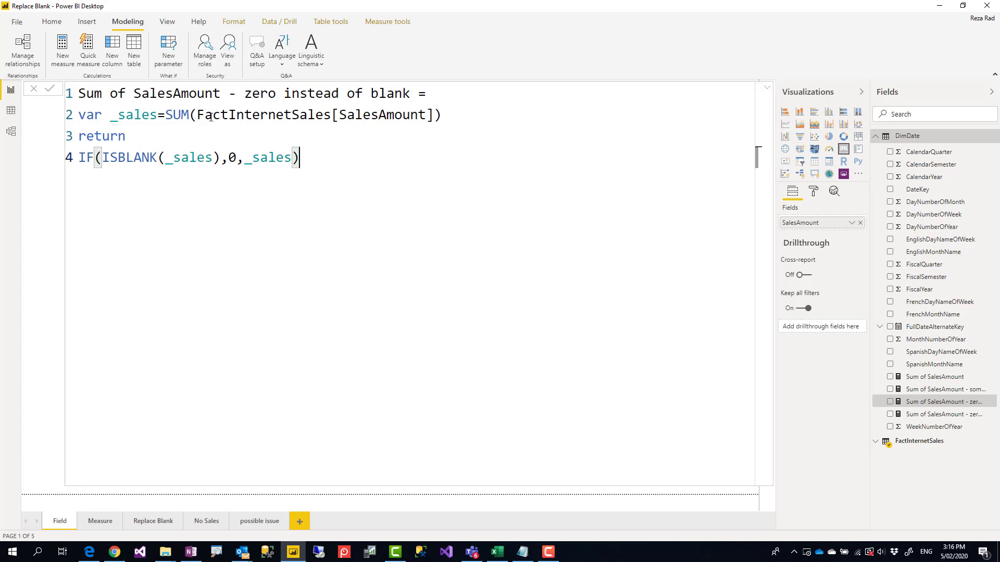
mouse_move(881, 386)
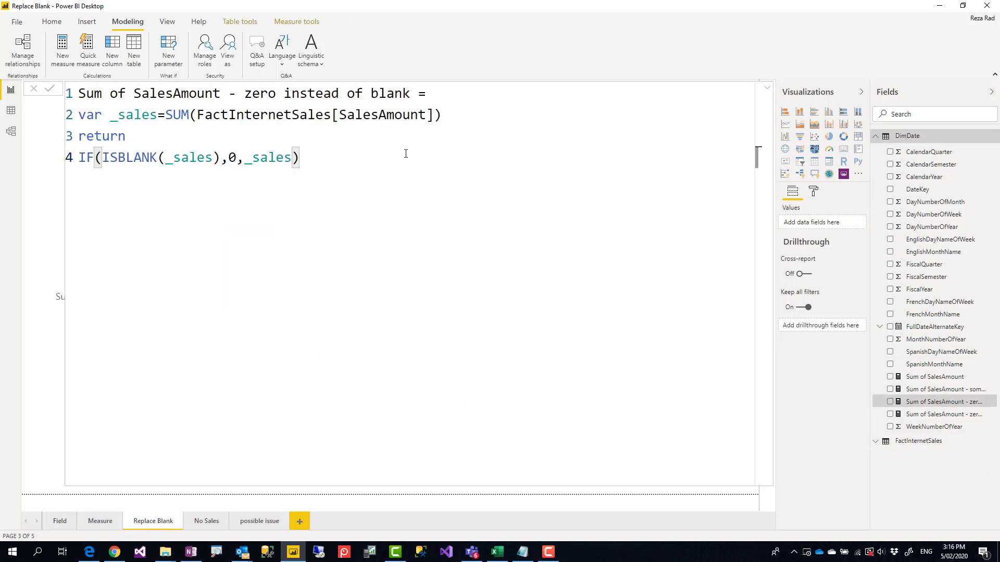
left_click(296, 21)
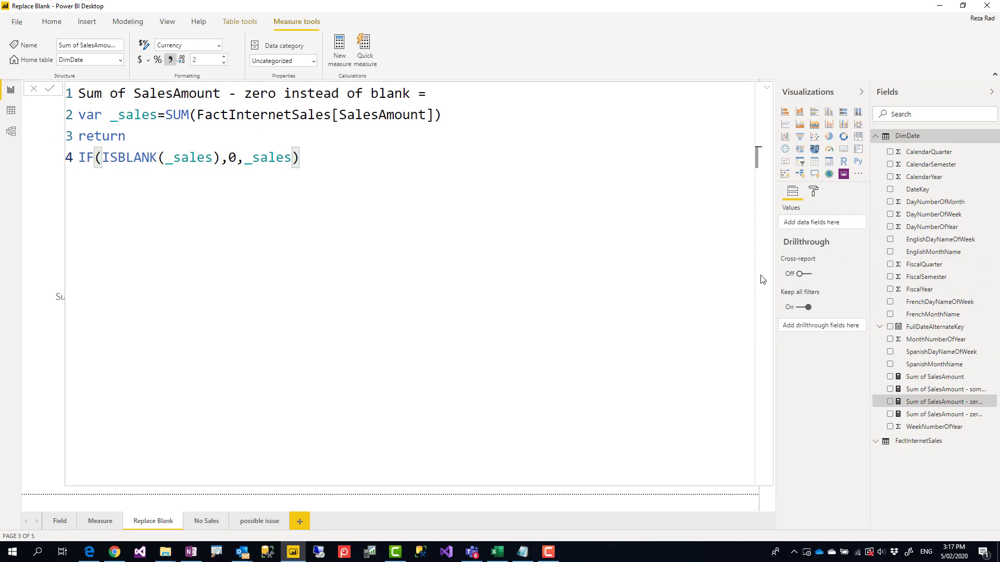
mouse_move(918, 440)
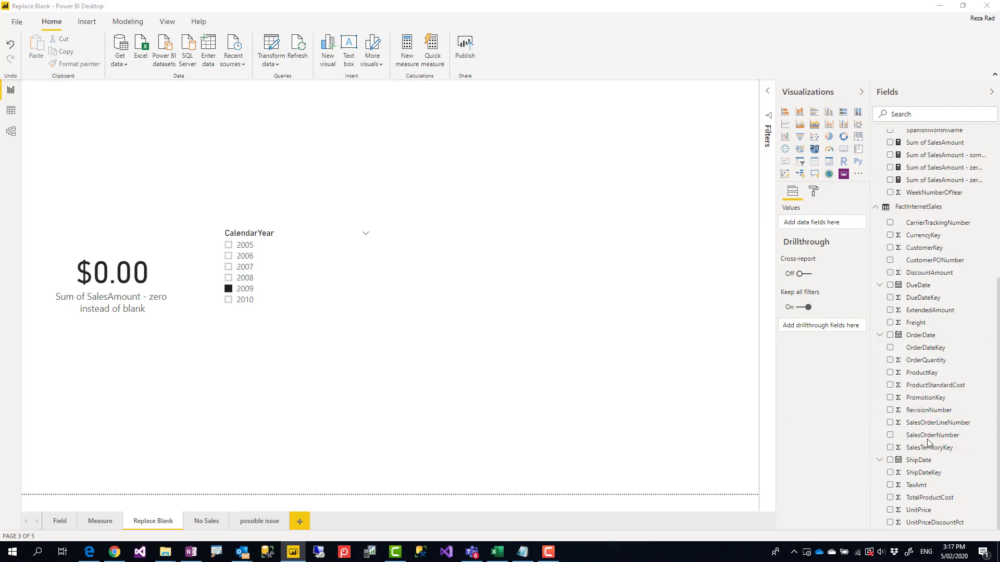
mouse_move(914, 427)
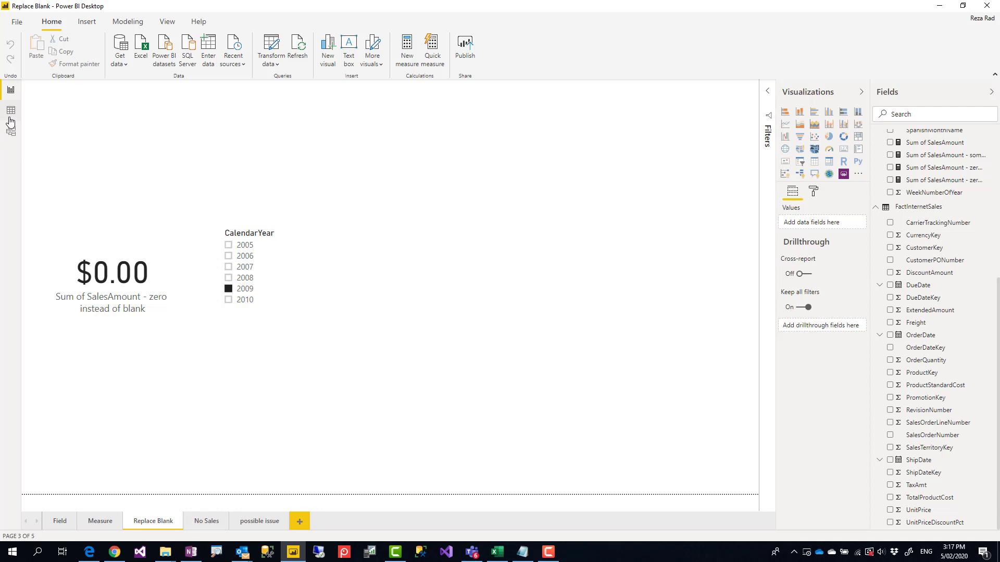
mouse_move(891, 296)
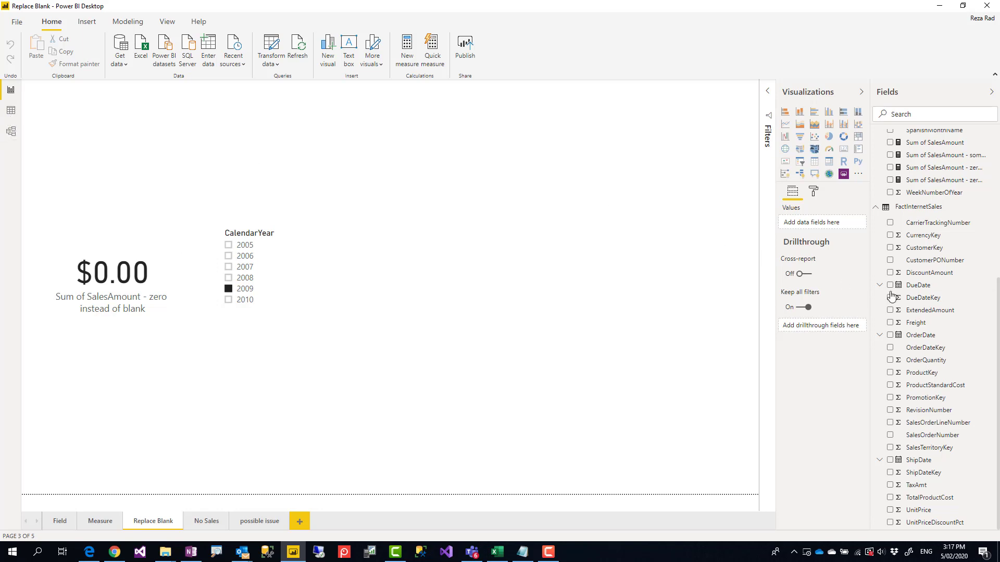
Scroll the Fields pane up to DimDate to find the zero-instead-of-blank measure
scroll("up", 3)
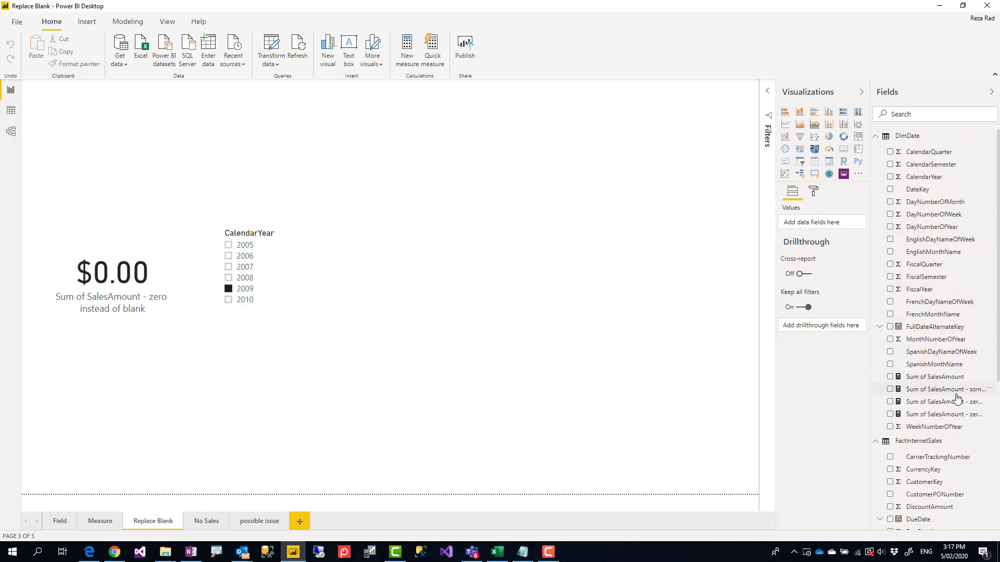
mouse_move(936, 414)
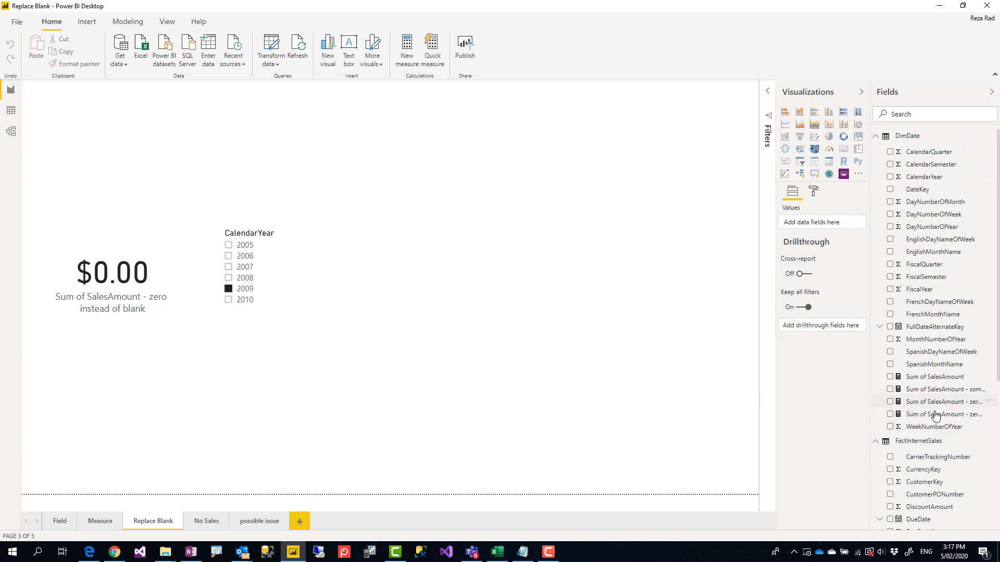
scroll("down", 3)
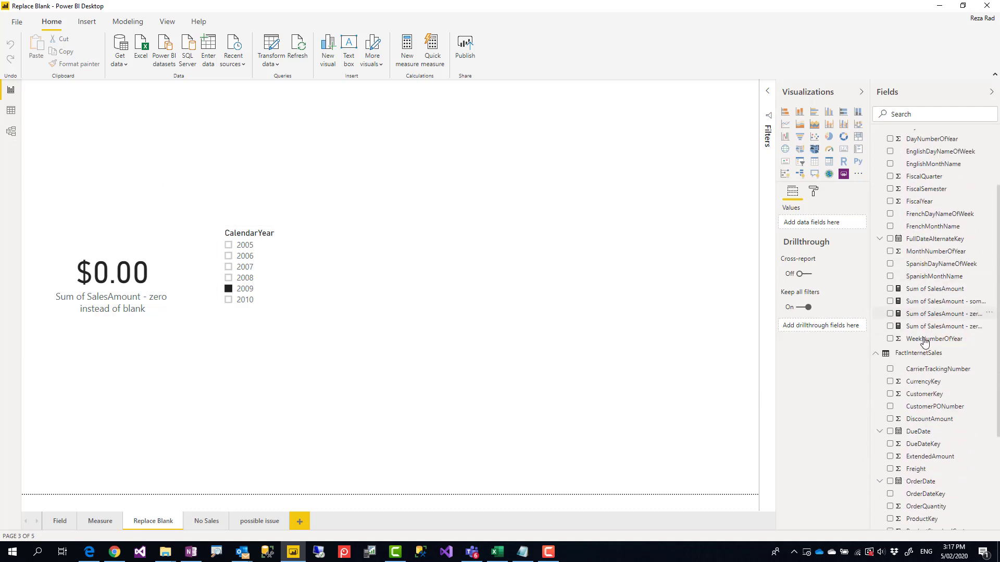
scroll("up", 3)
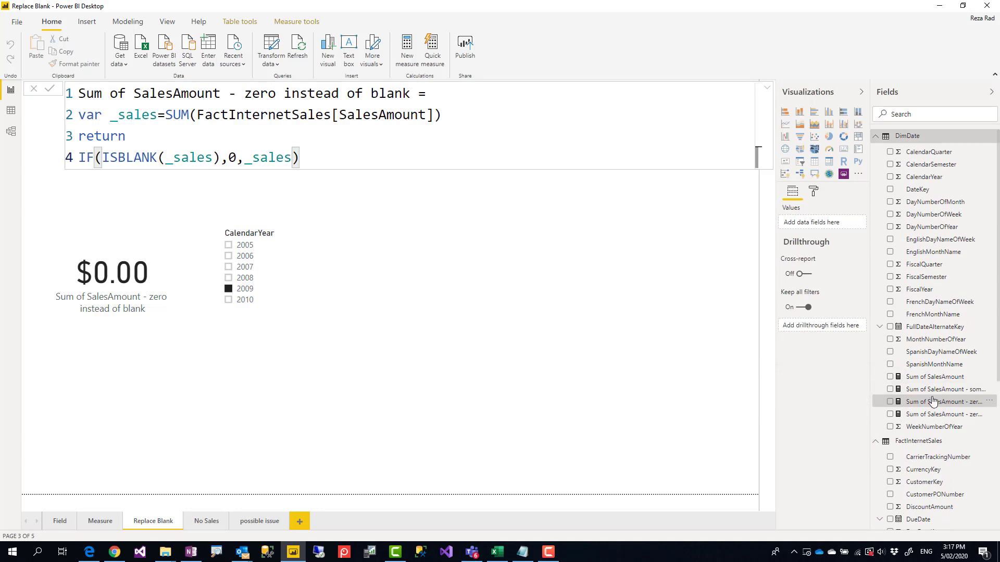
mouse_move(582, 265)
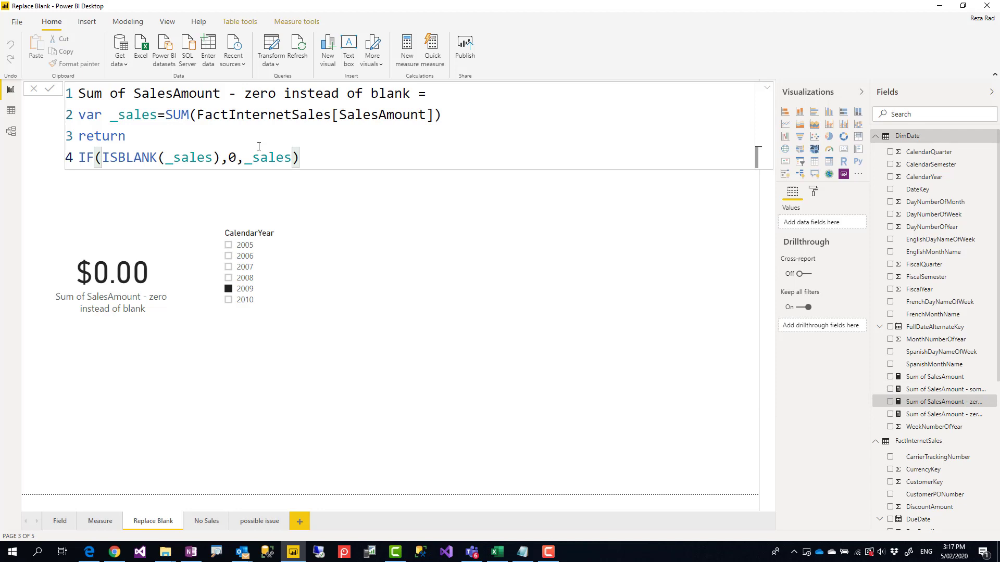
mouse_move(211, 178)
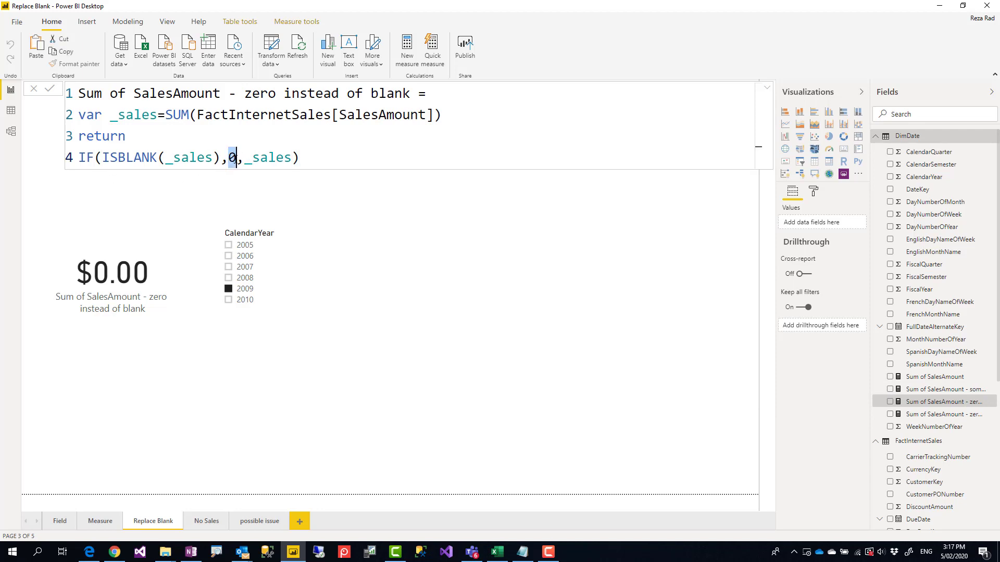
mouse_move(945, 419)
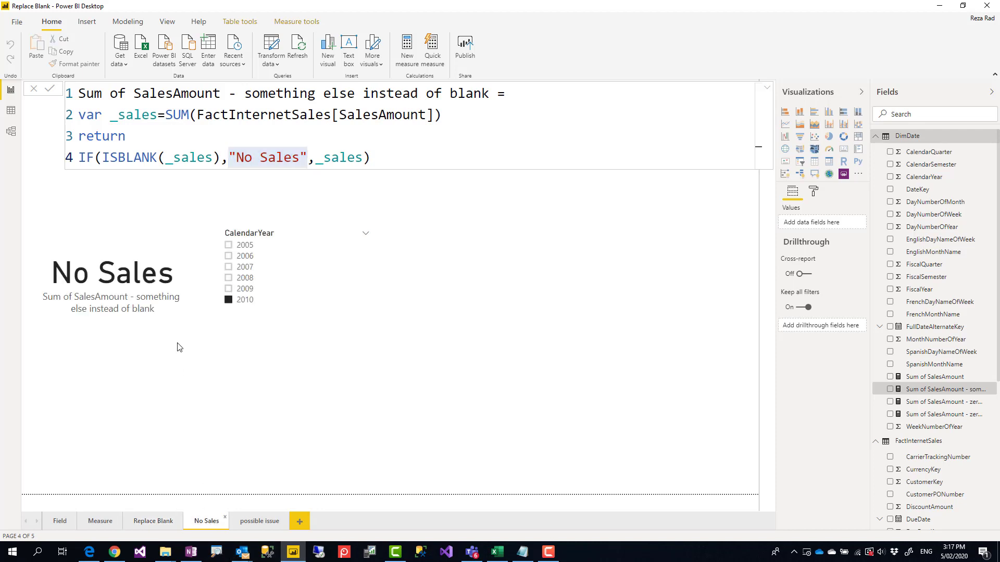
Highlight the "No Sales" return value in the measure's formula
double_click(267, 157)
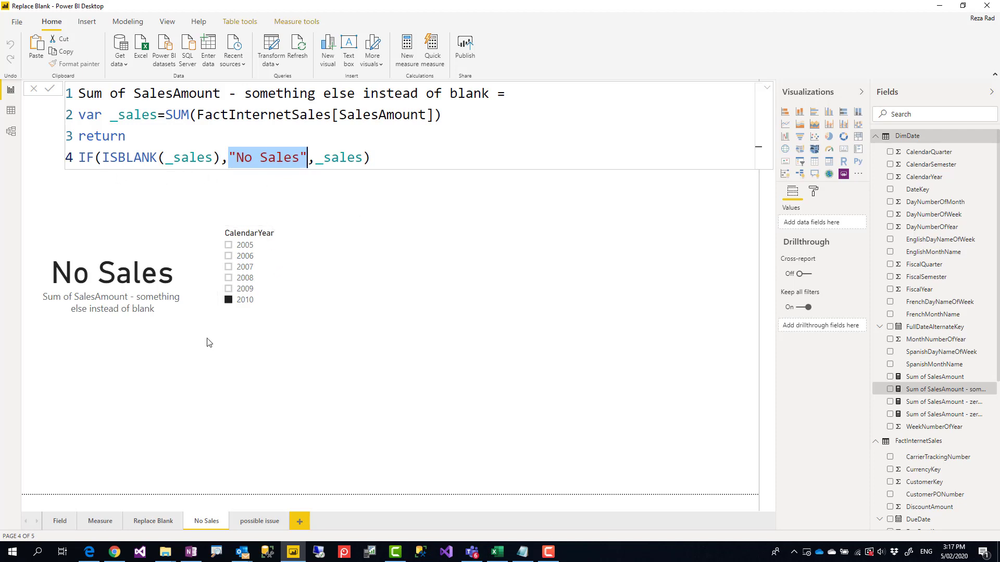
mouse_move(223, 340)
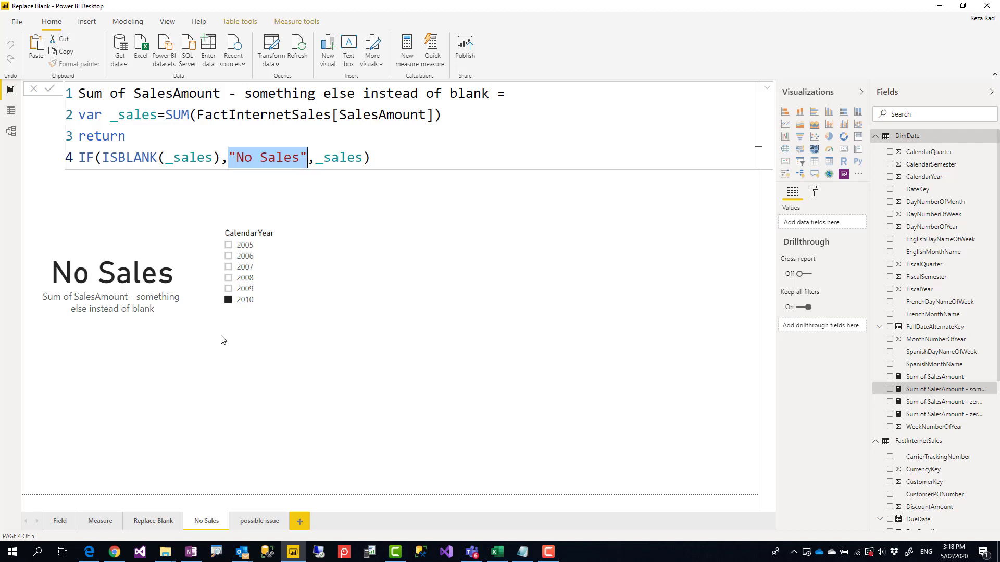
mouse_move(270, 442)
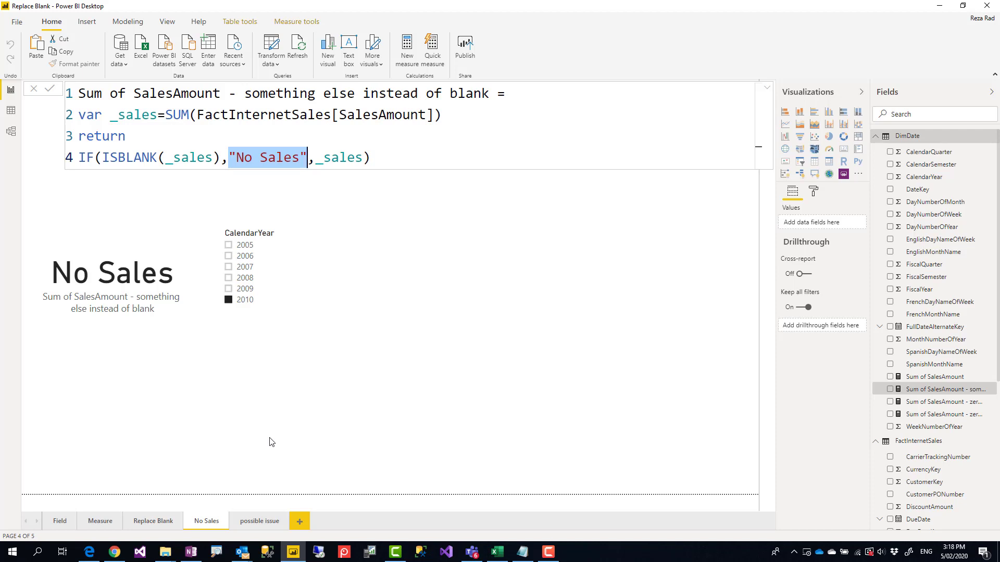
mouse_move(205, 360)
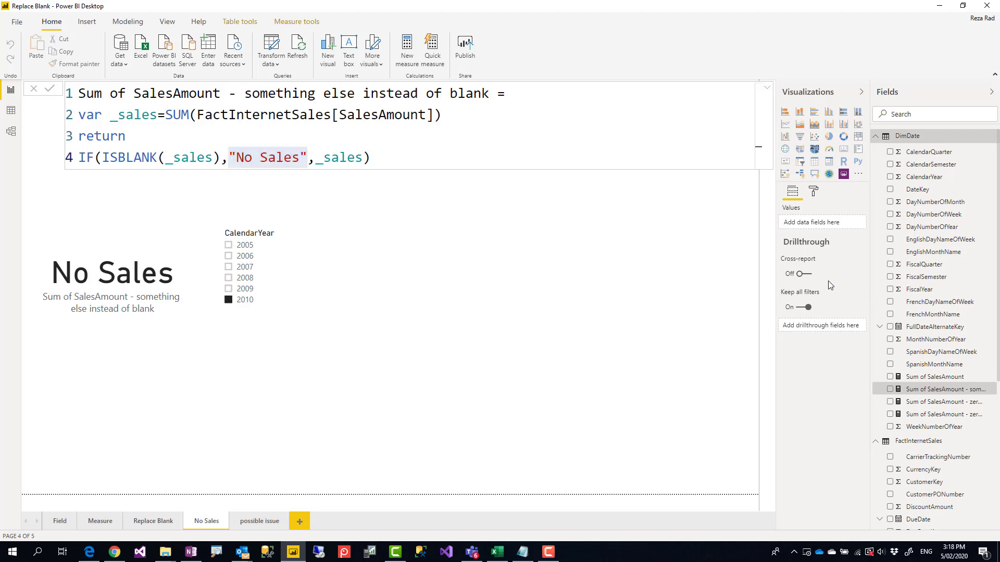
mouse_move(828, 149)
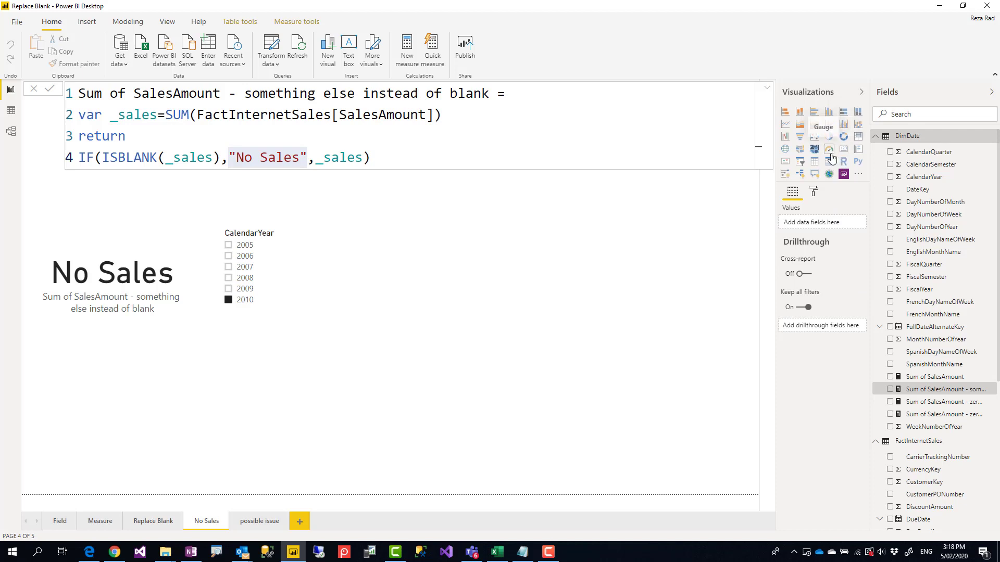
mouse_move(788, 167)
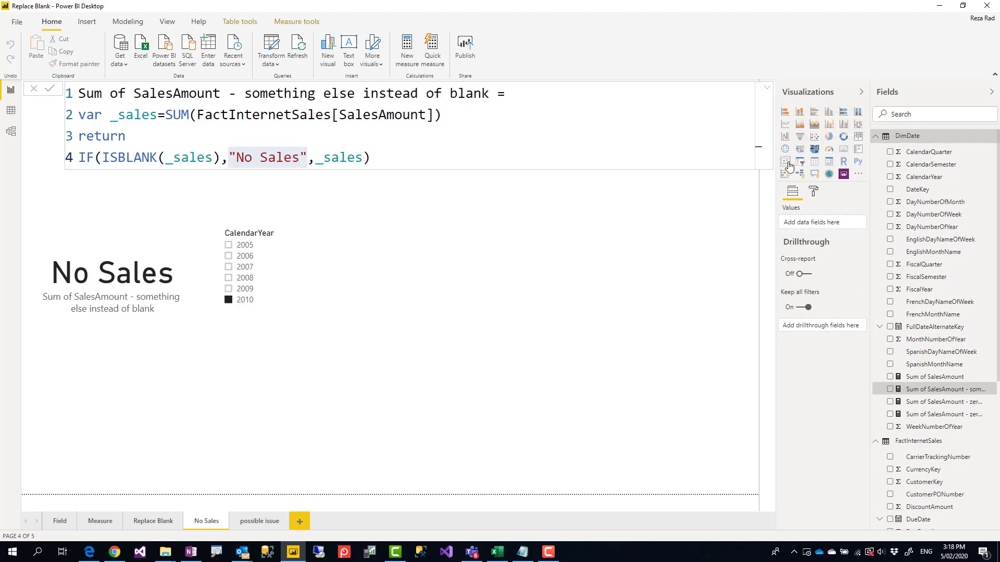
mouse_move(598, 352)
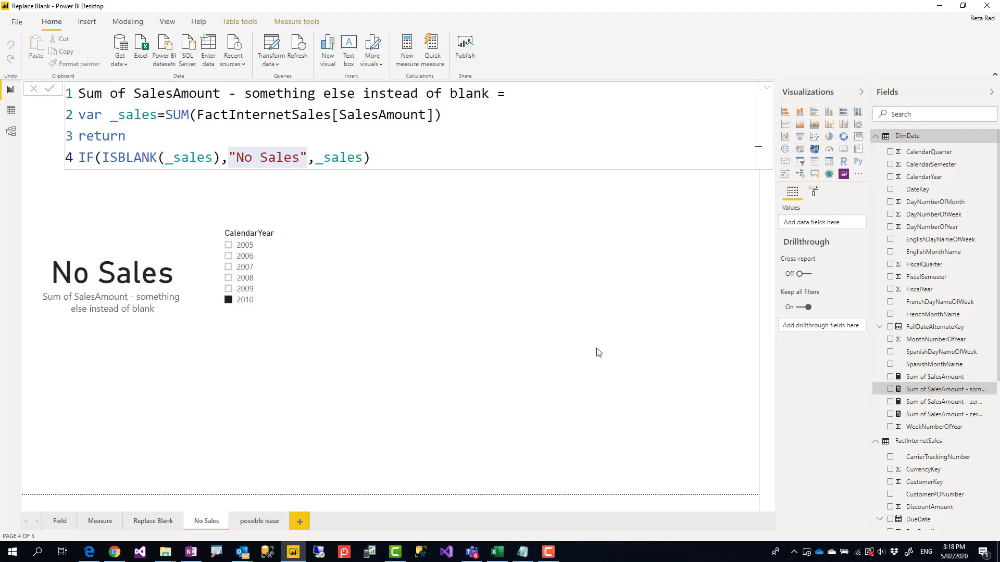
mouse_move(579, 340)
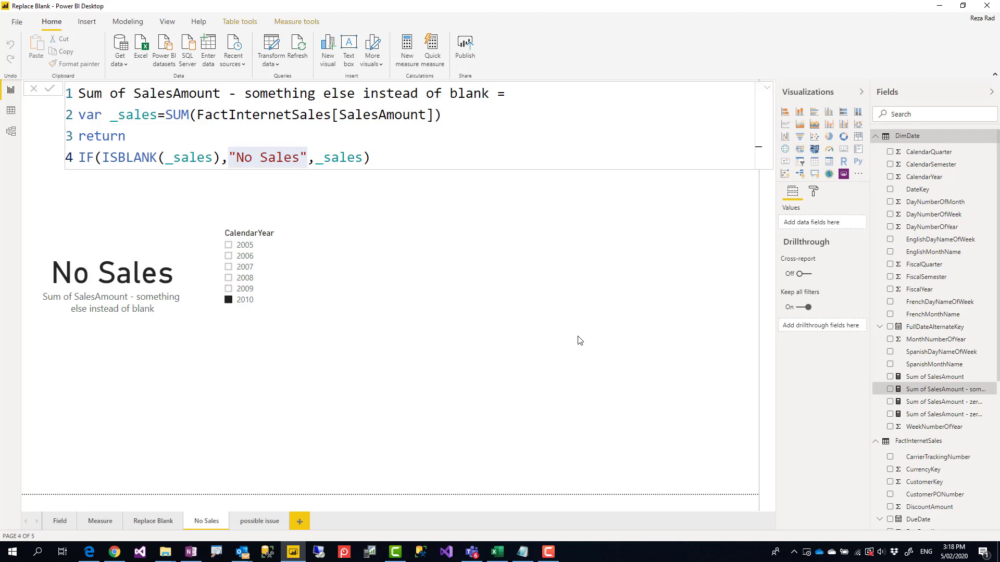
mouse_move(556, 327)
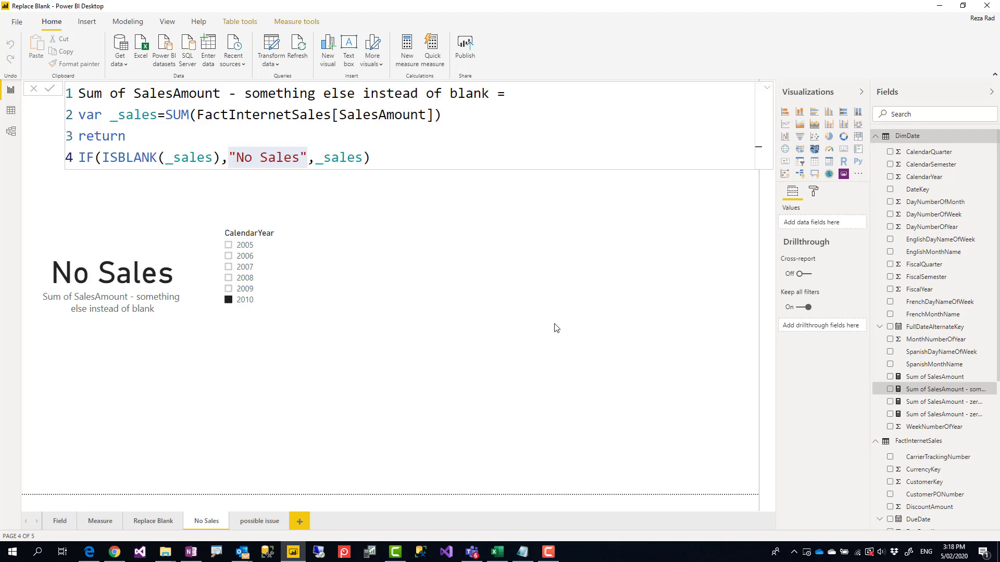
mouse_move(282, 505)
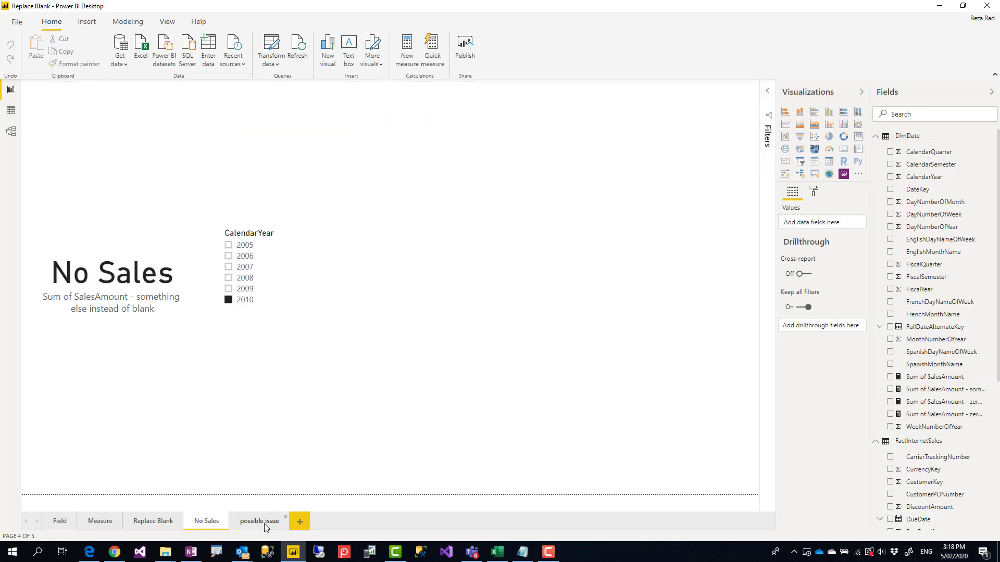
Compare the zero-instead-of-blank table ($0.00 for 2009–2010) with the plain SalesAmount table ending at 2008
left_click(259, 520)
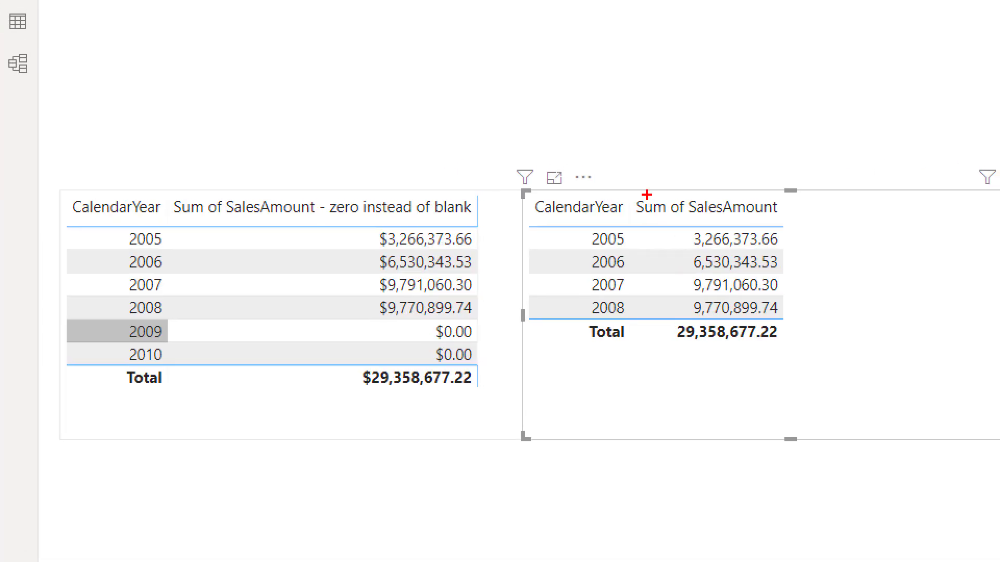
left_click(706, 205)
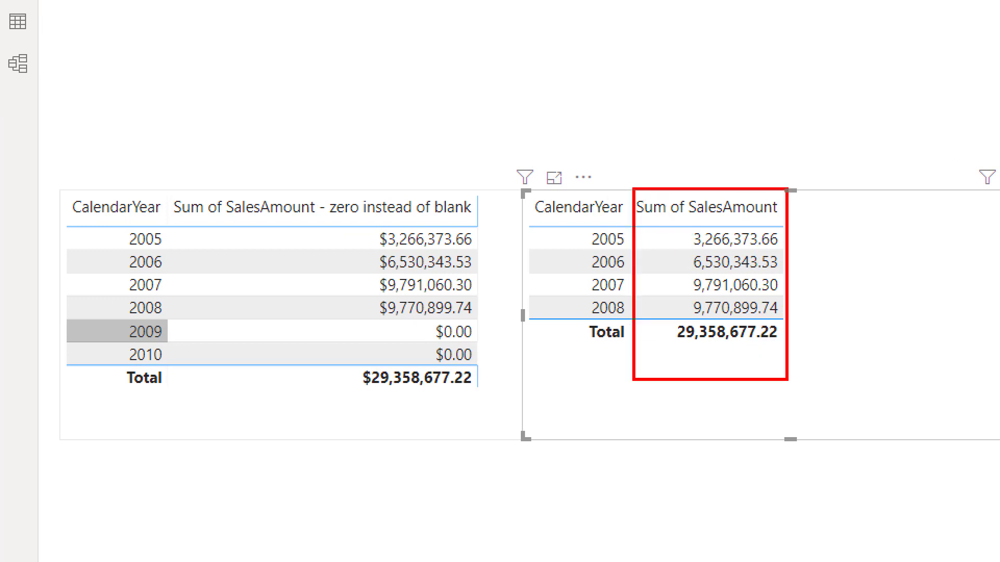
mouse_move(747, 224)
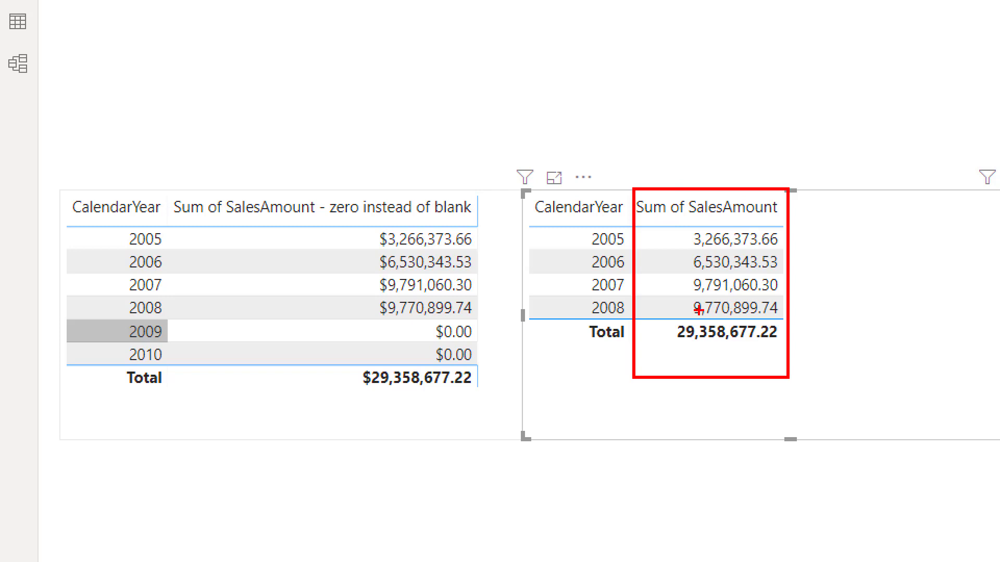
mouse_move(579, 238)
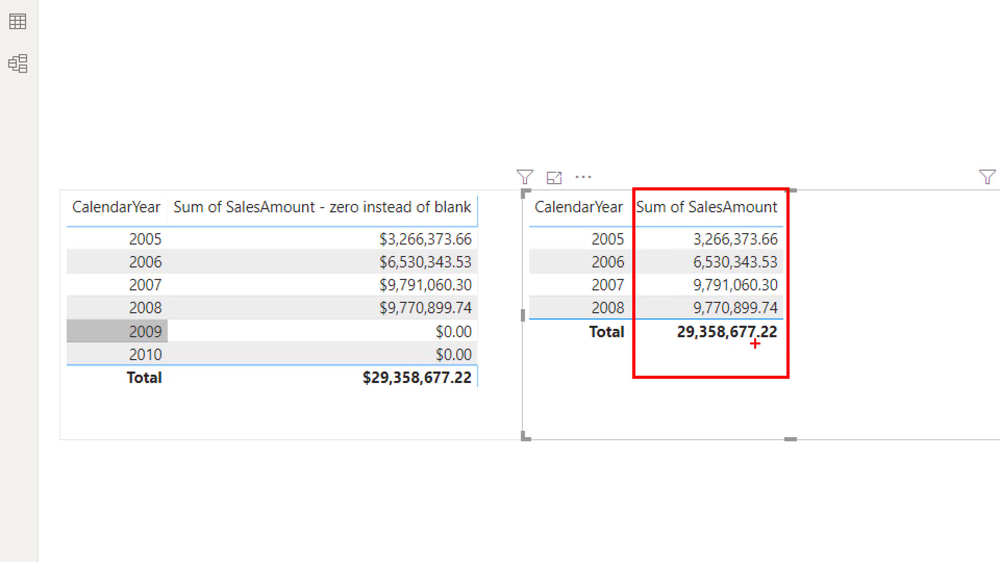
mouse_move(57, 177)
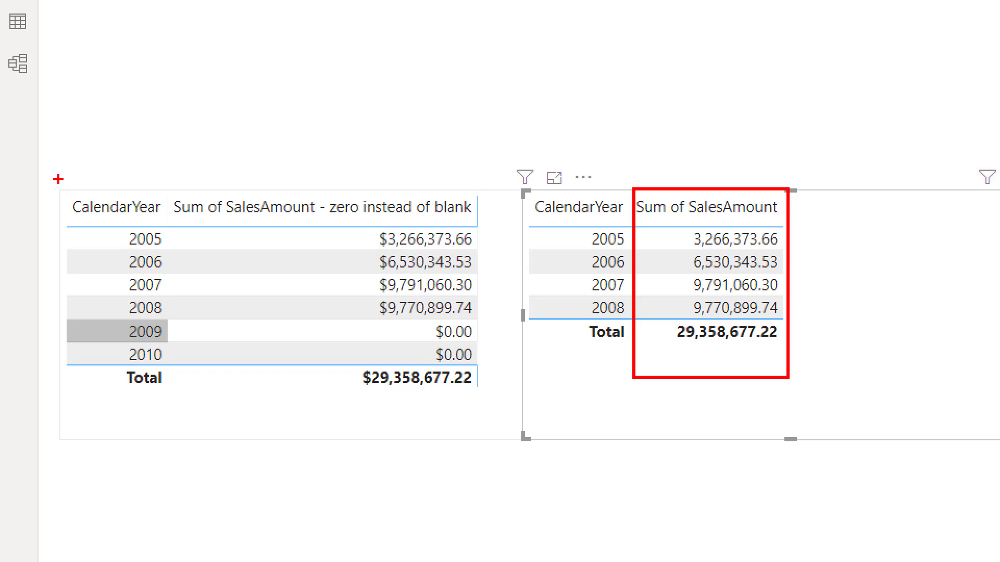
left_click(268, 306)
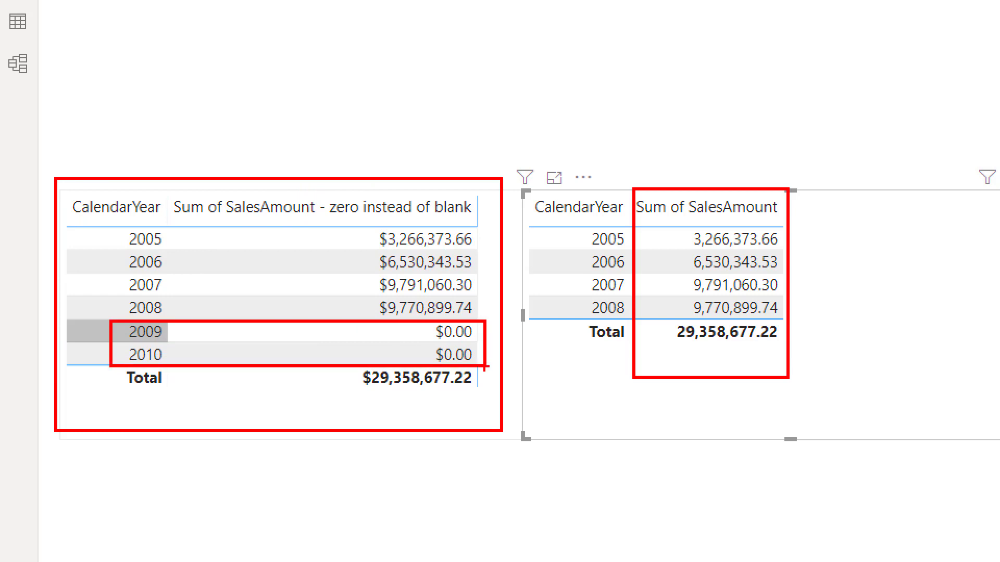
mouse_move(292, 334)
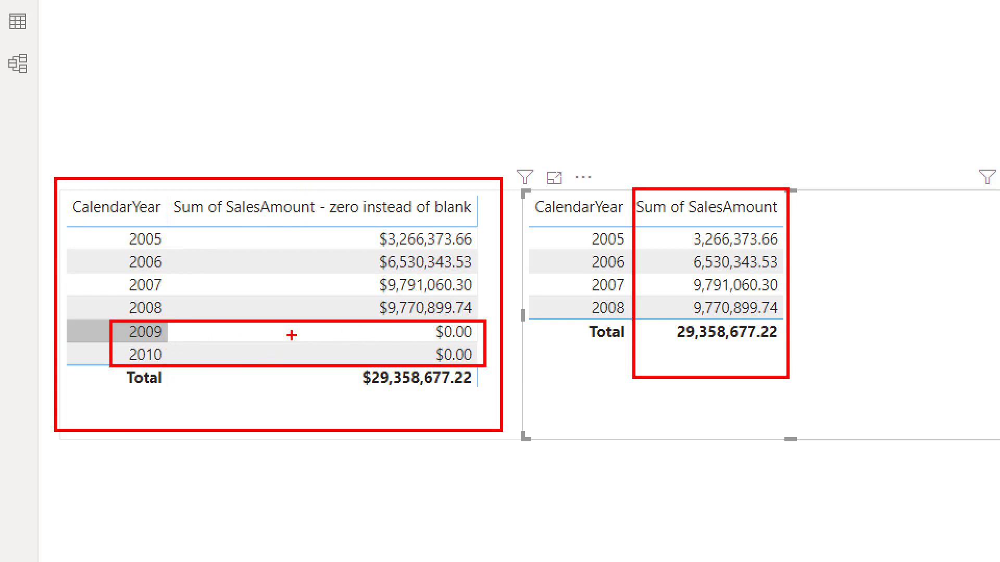
mouse_move(148, 346)
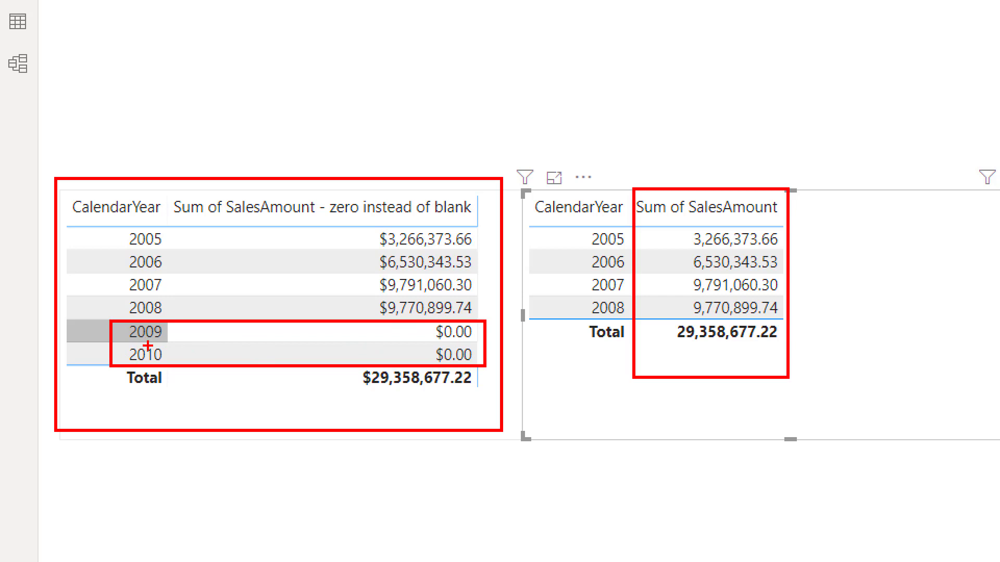
mouse_move(419, 350)
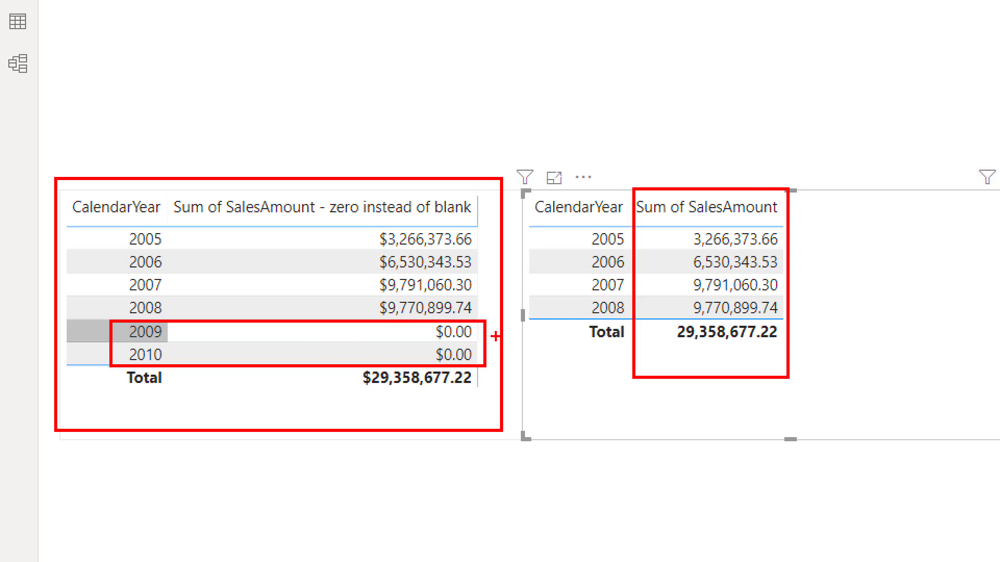
mouse_move(378, 357)
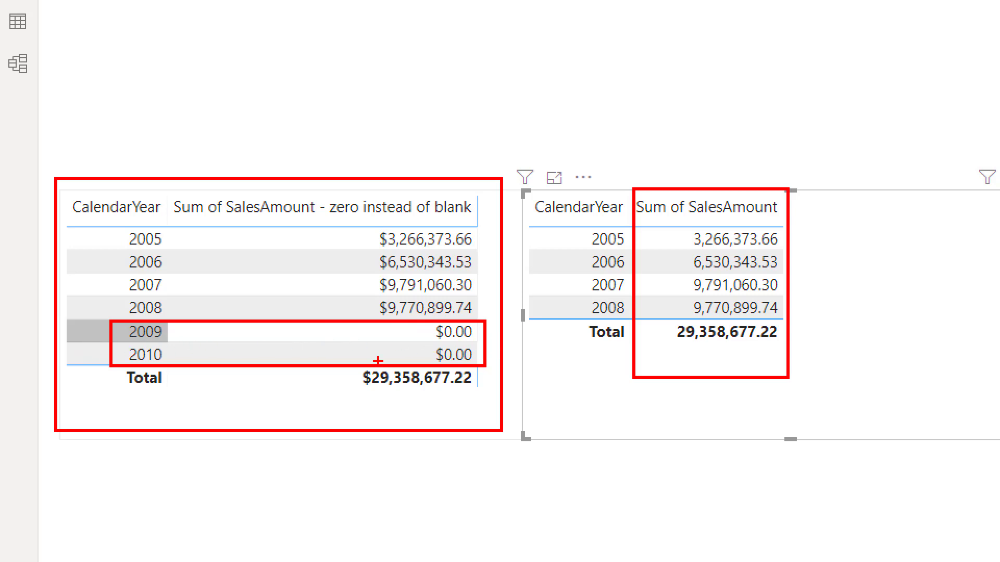
mouse_move(455, 363)
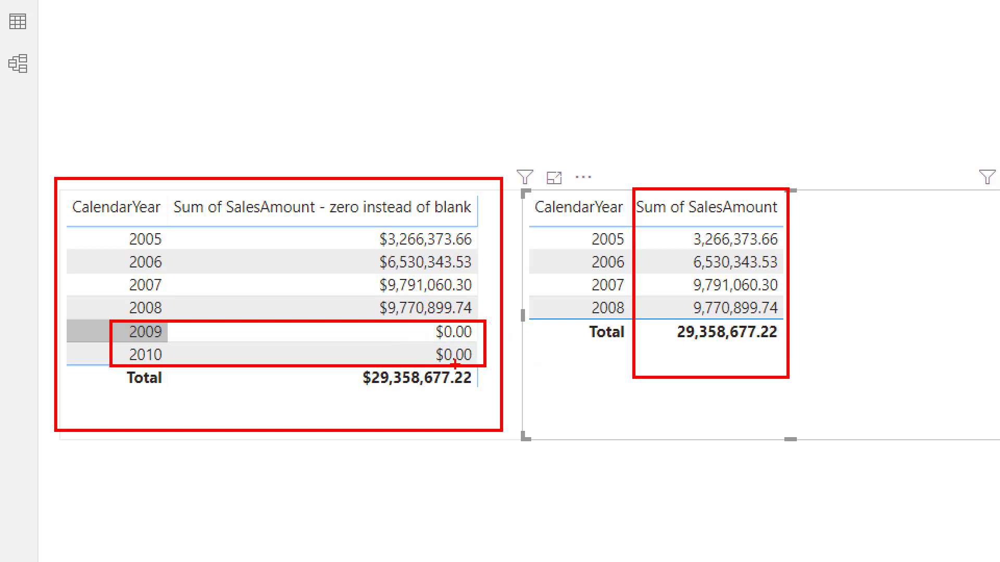
mouse_move(292, 250)
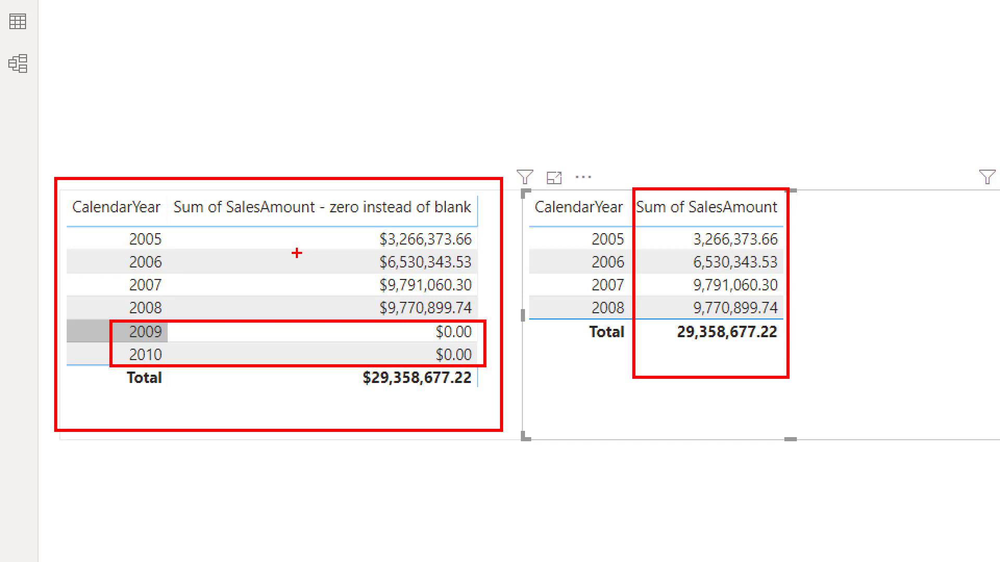
mouse_move(318, 340)
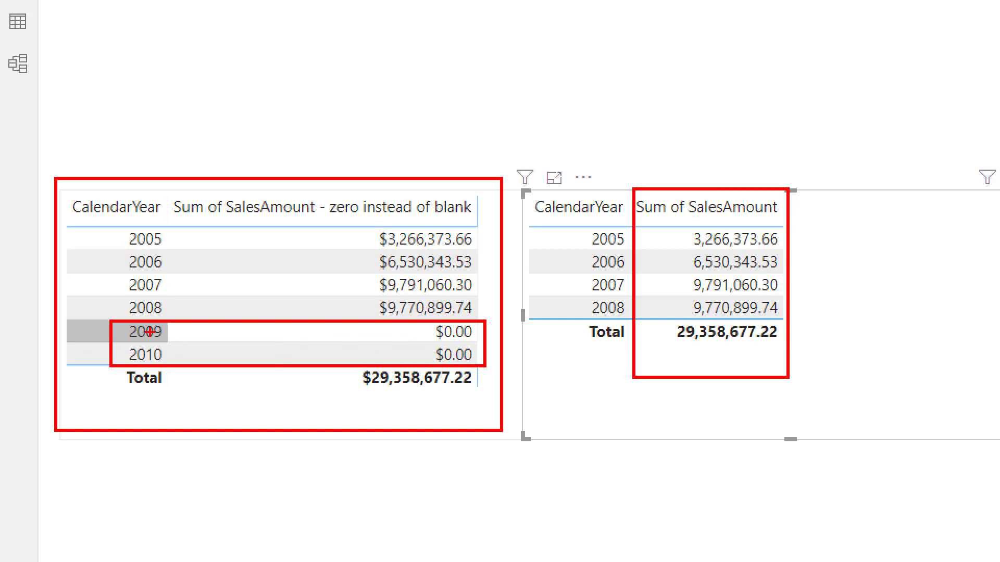
mouse_move(419, 364)
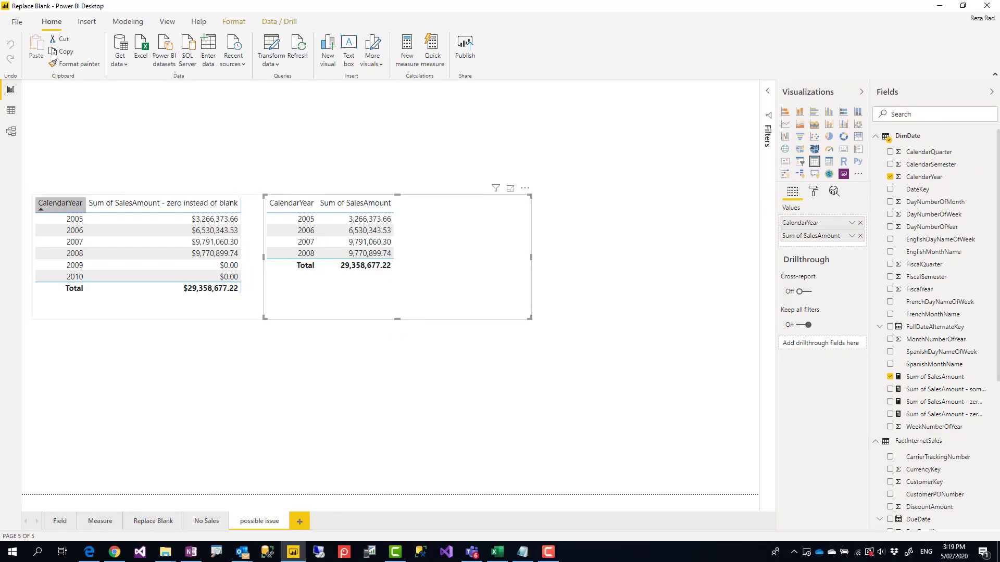
Switch to the Field page showing the SalesAmount card as (Blank) for 2009
left_click(60, 520)
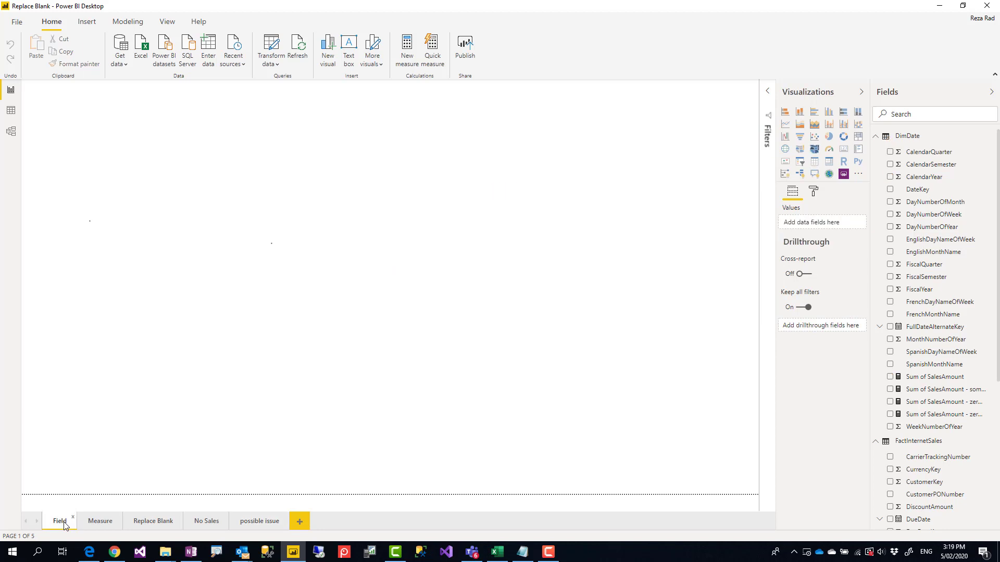
left_click(60, 521)
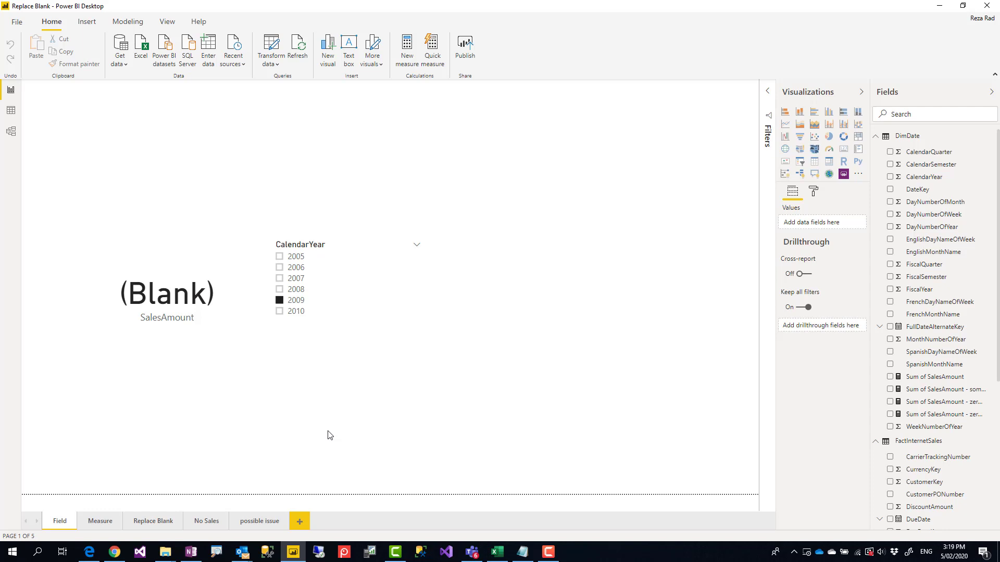
mouse_move(363, 434)
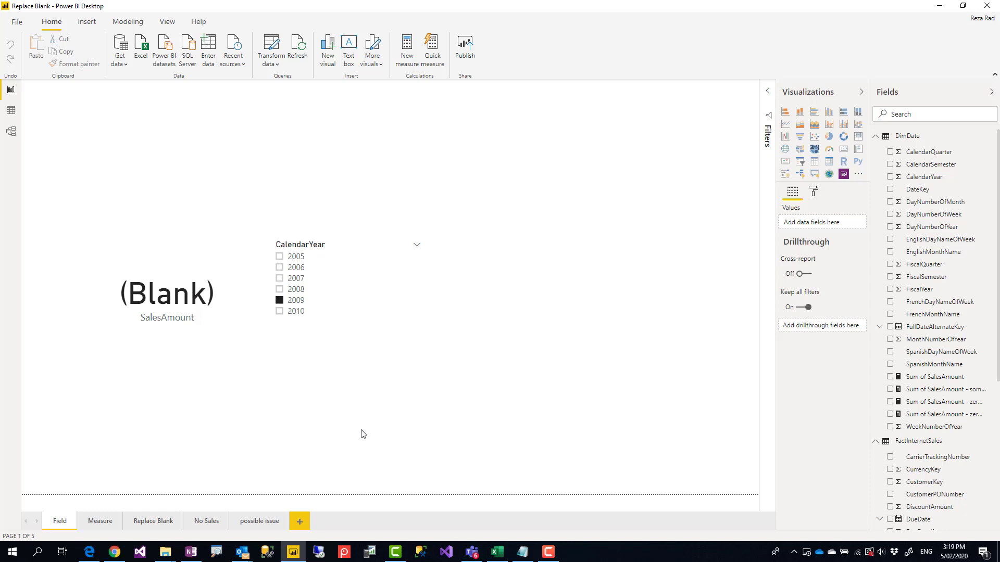
mouse_move(434, 426)
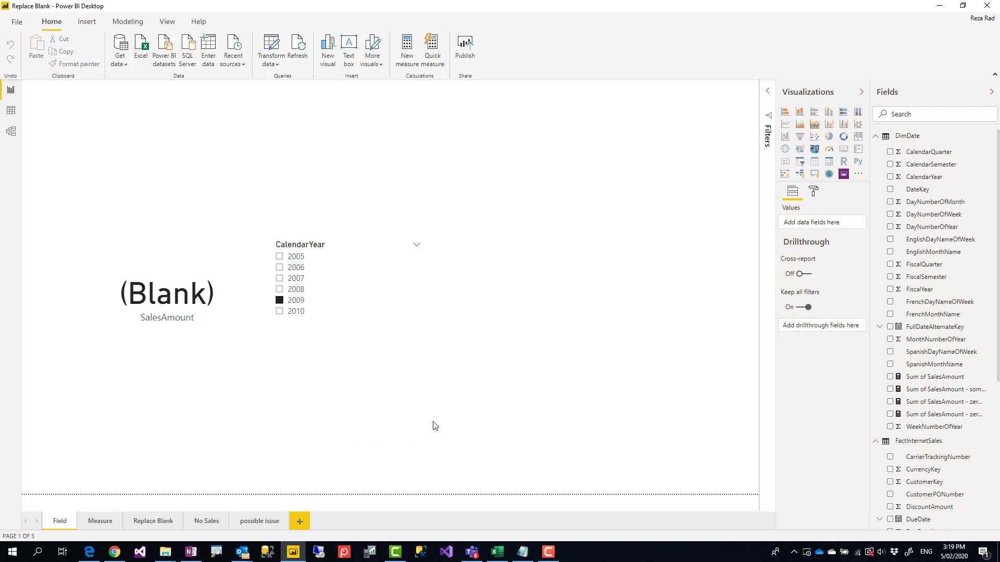